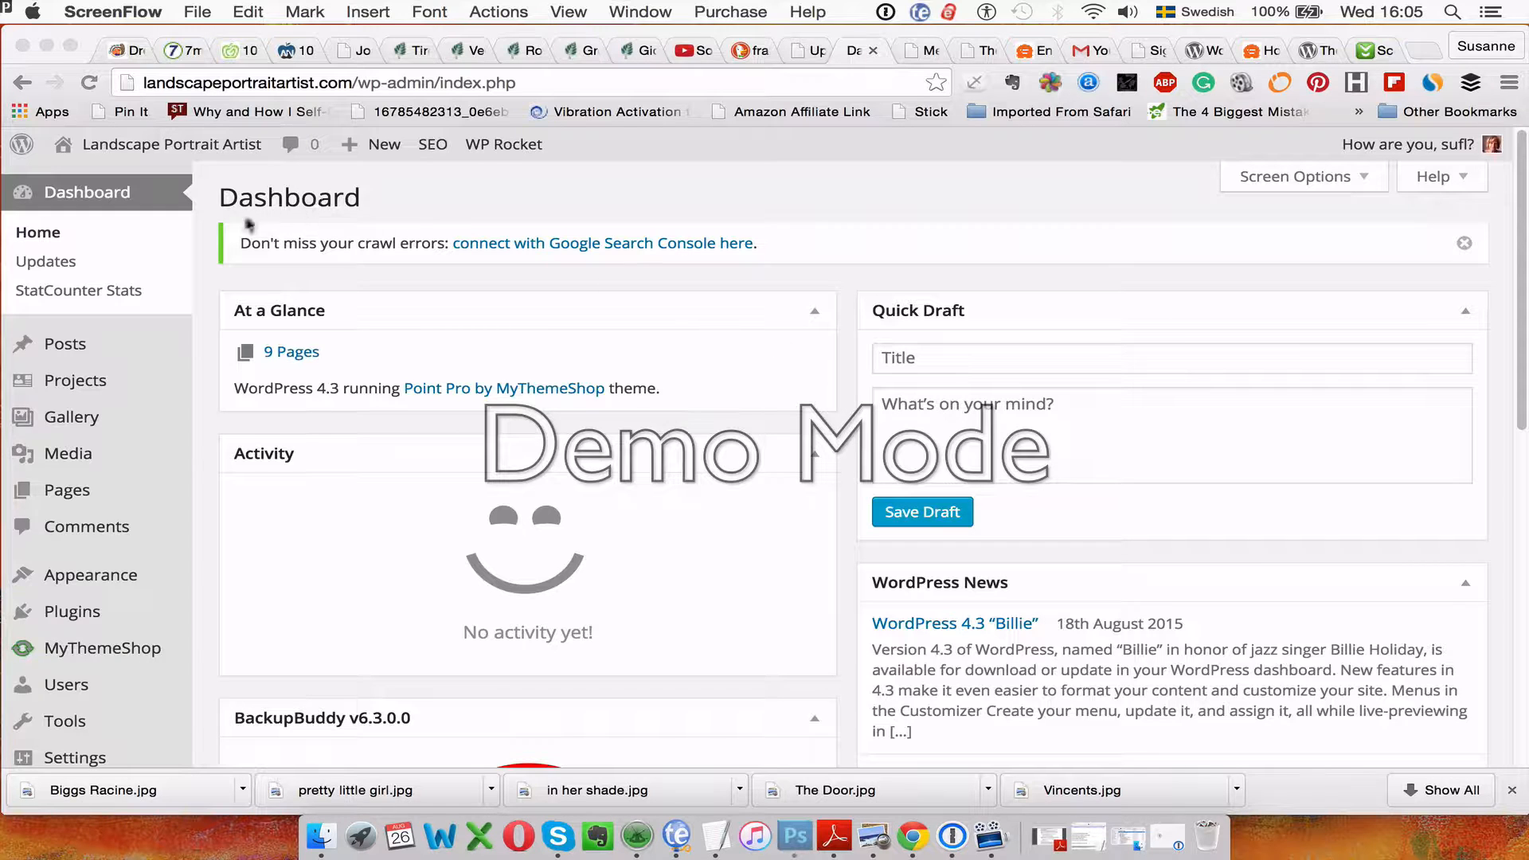
mouse_move(102, 348)
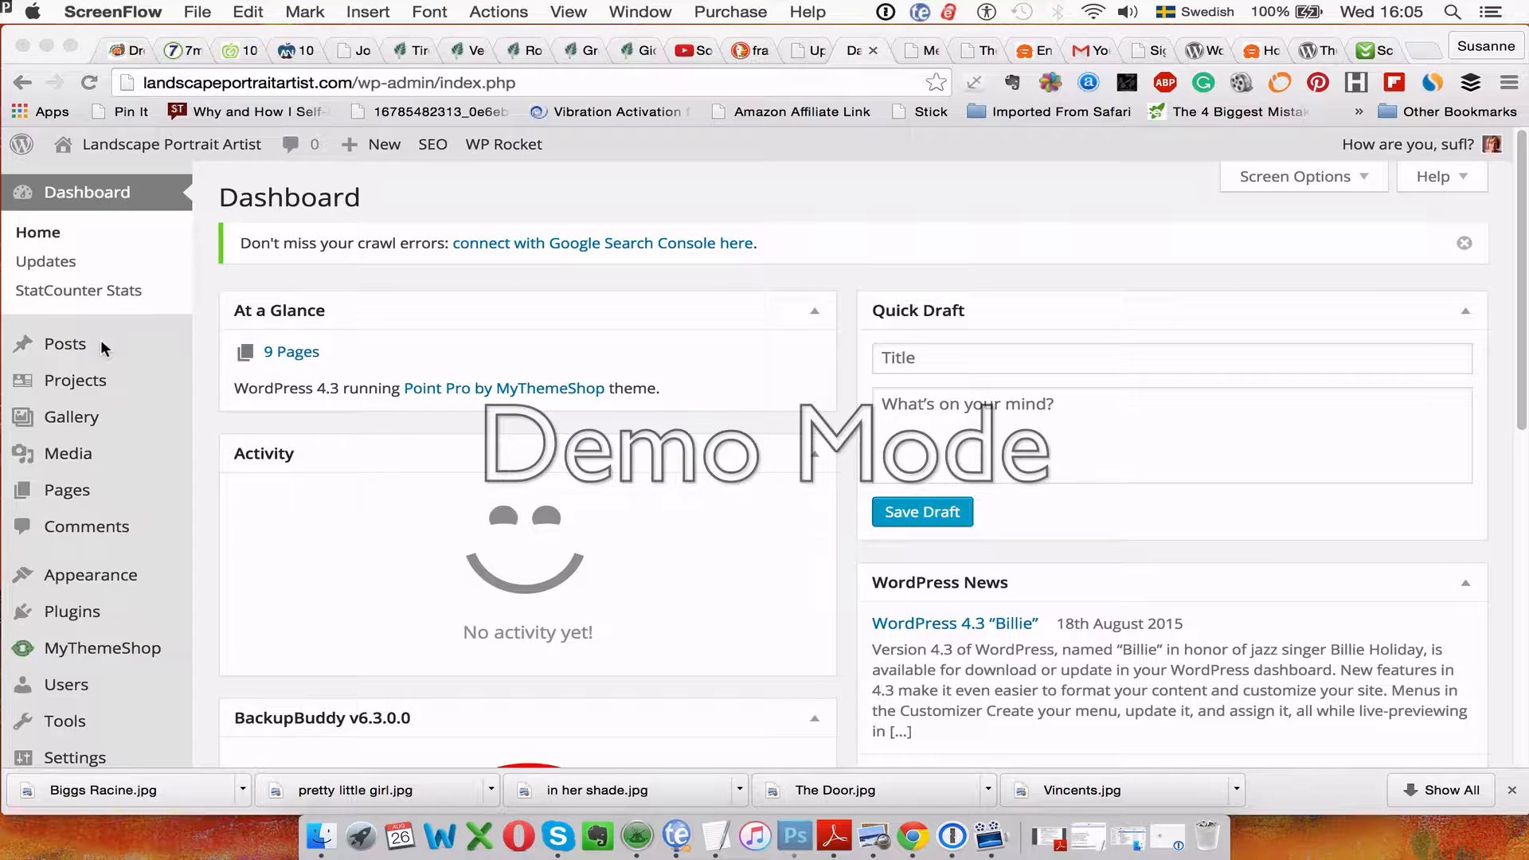
mouse_move(70, 416)
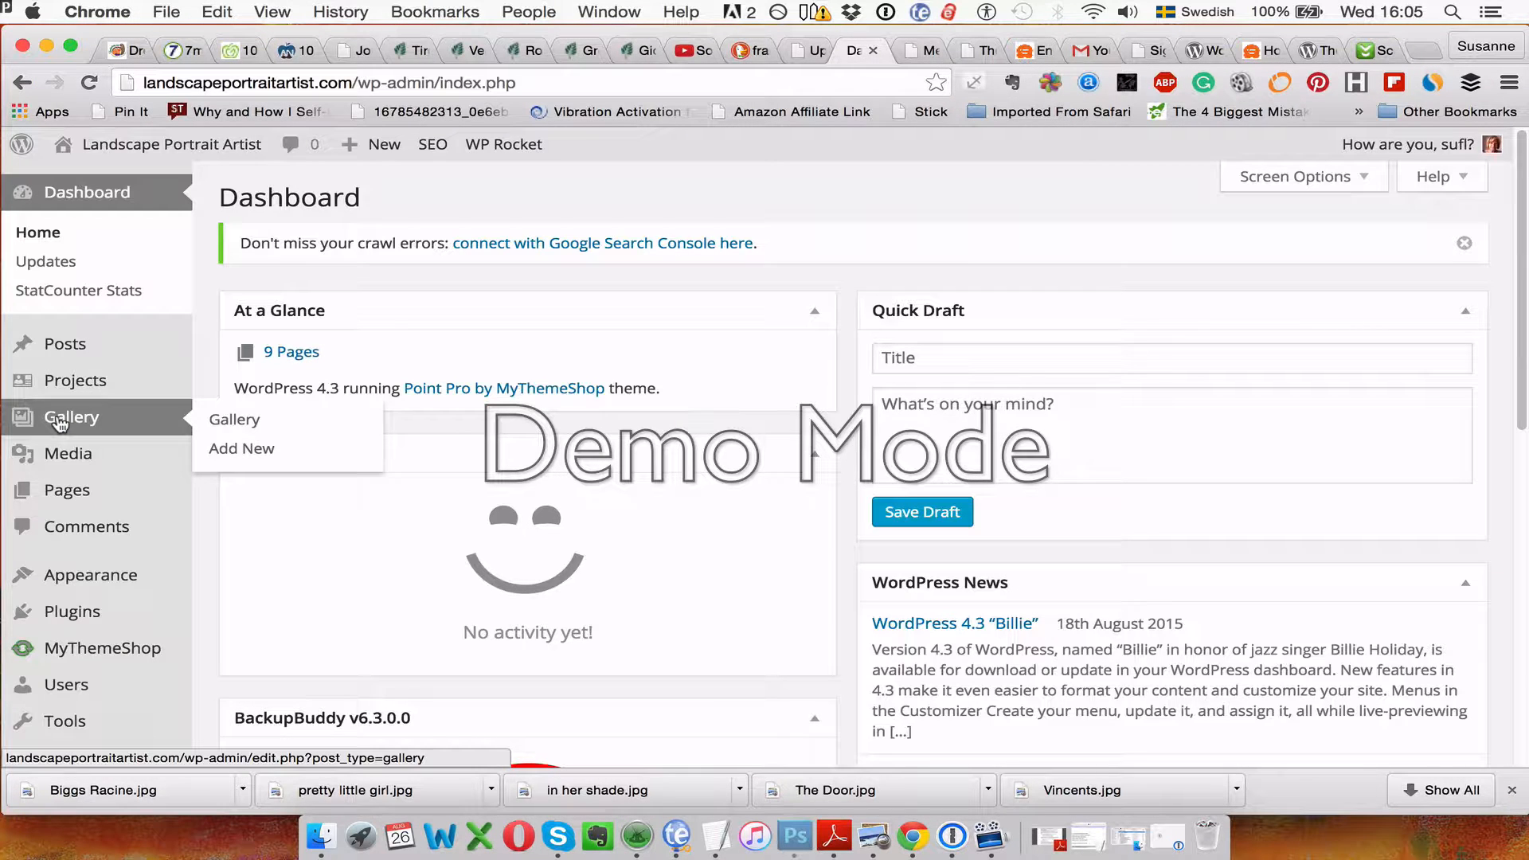
- Go to the Gallery post listing from the WordPress dashboard sidebar
left_click(234, 419)
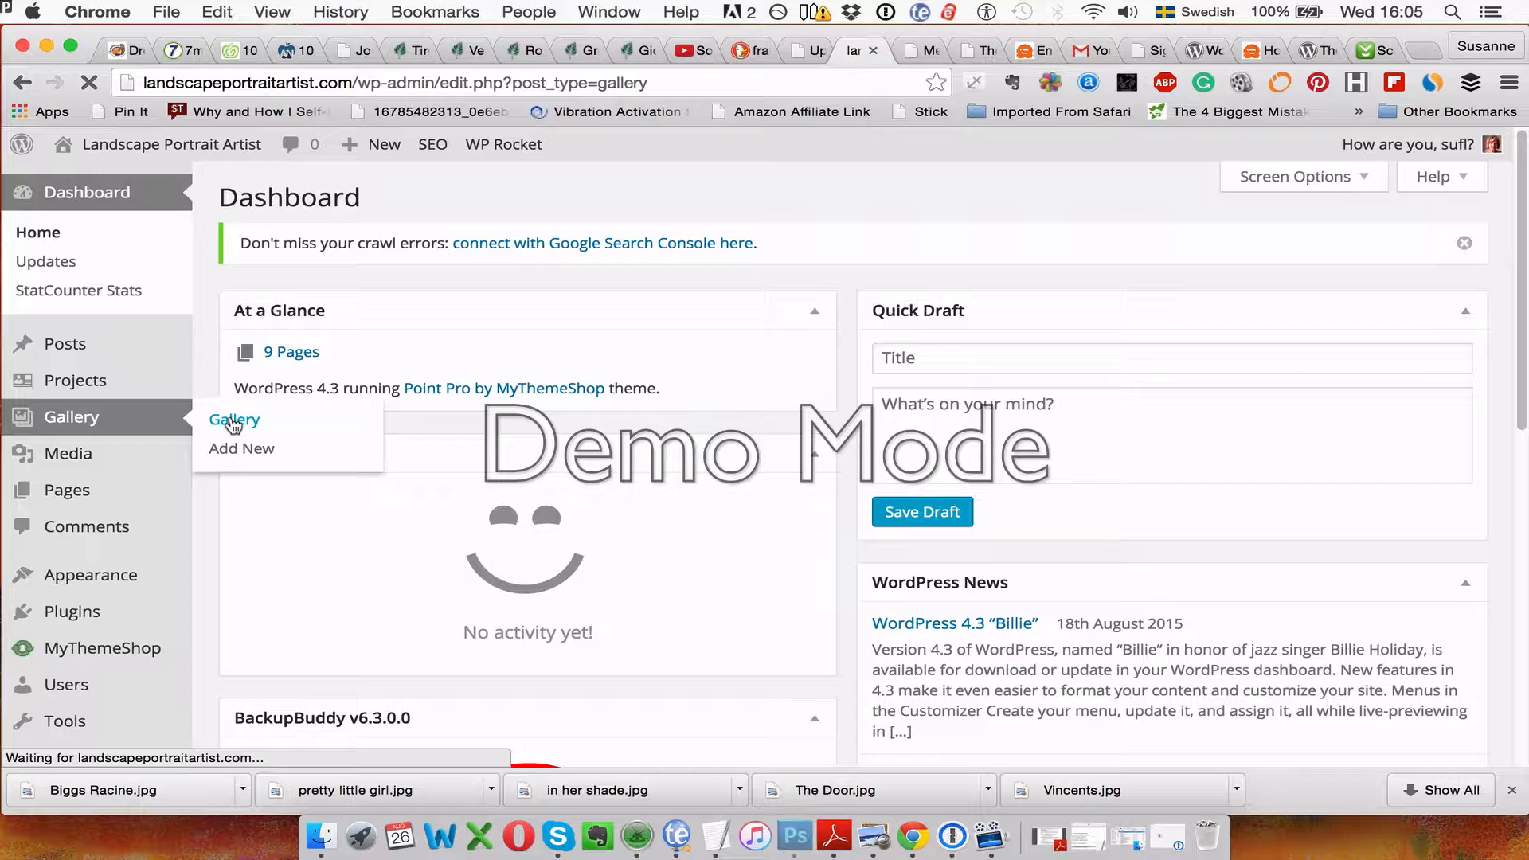
- Locate the Abstract post in the Gallery list and open it for editing
left_click(235, 419)
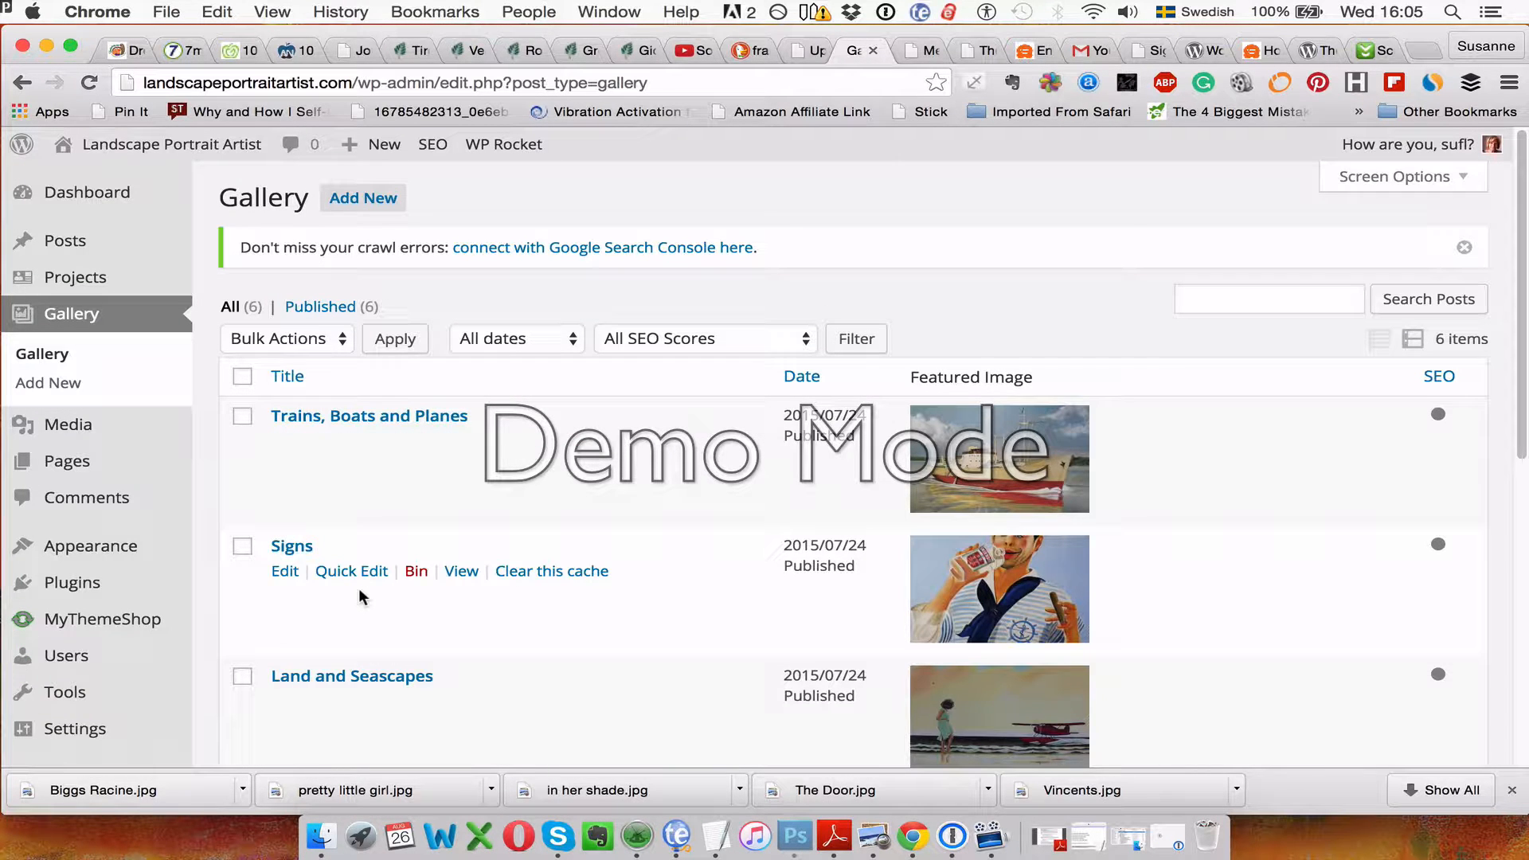
scroll("down", 3)
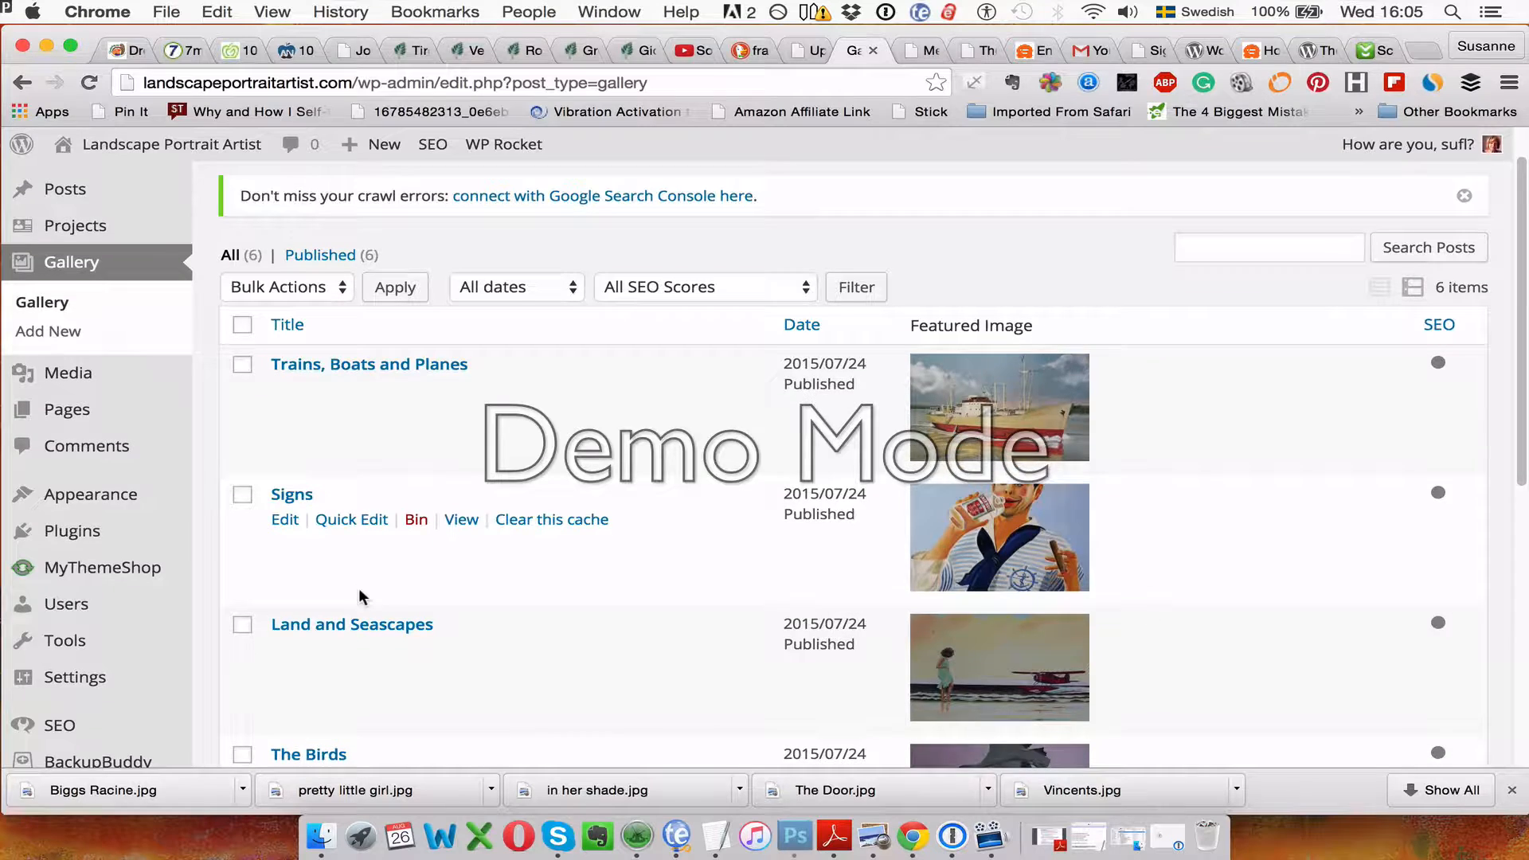
scroll("down", 3)
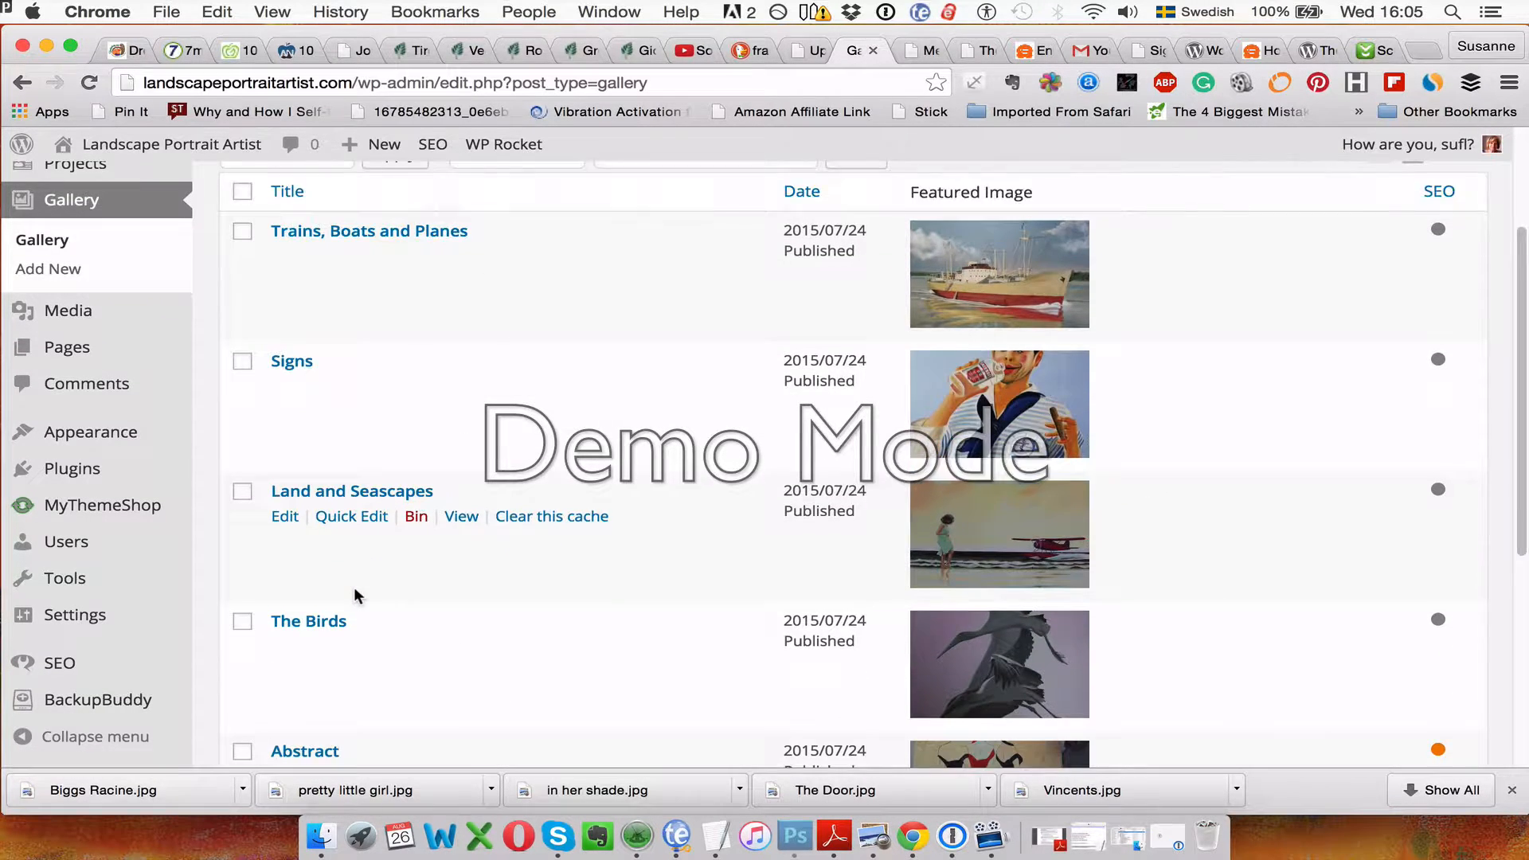
scroll("down", 3)
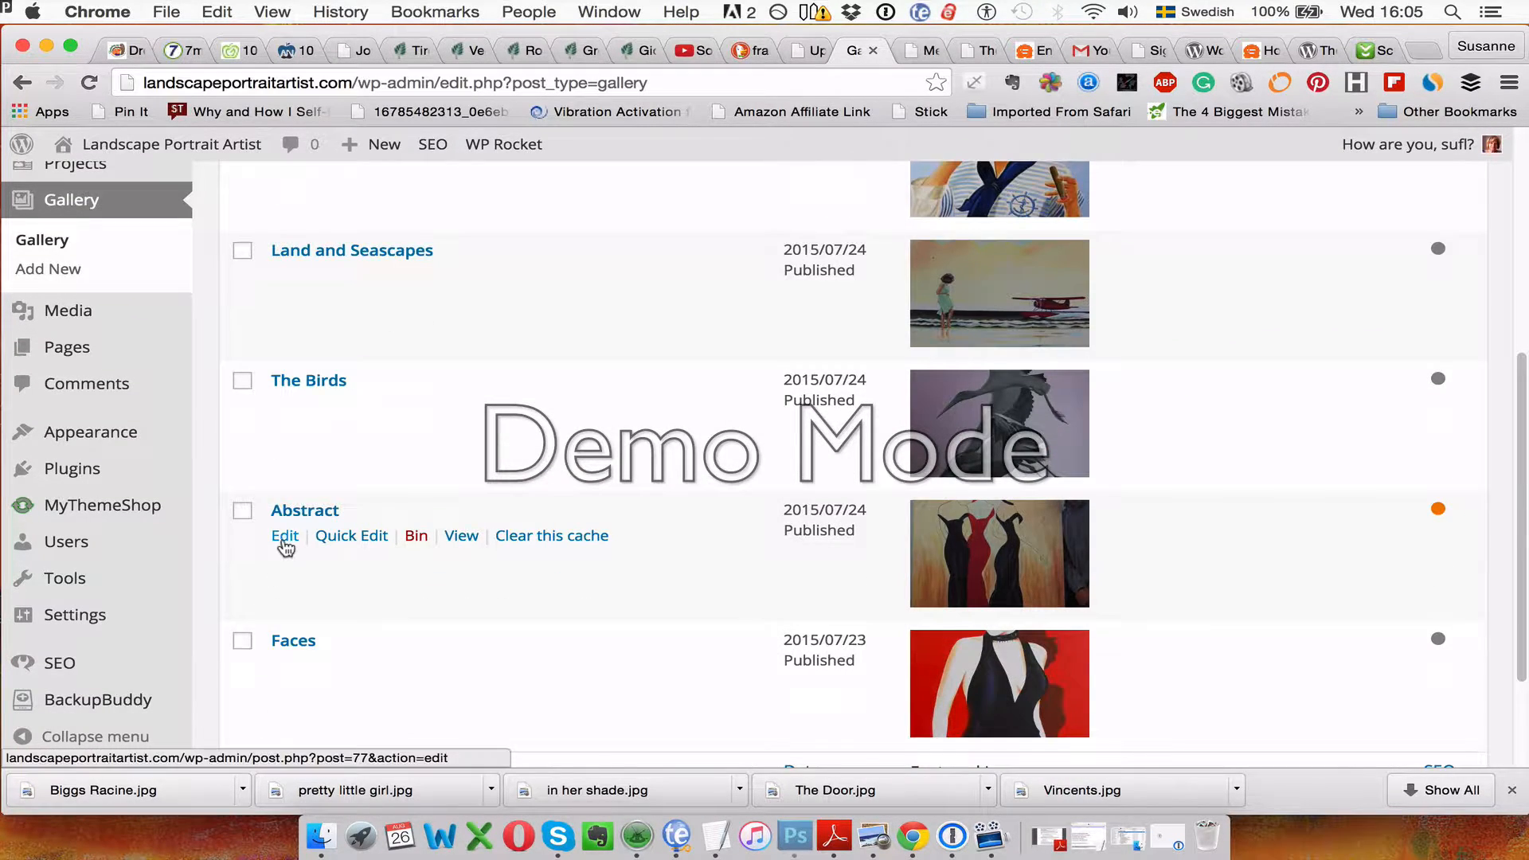
left_click(285, 535)
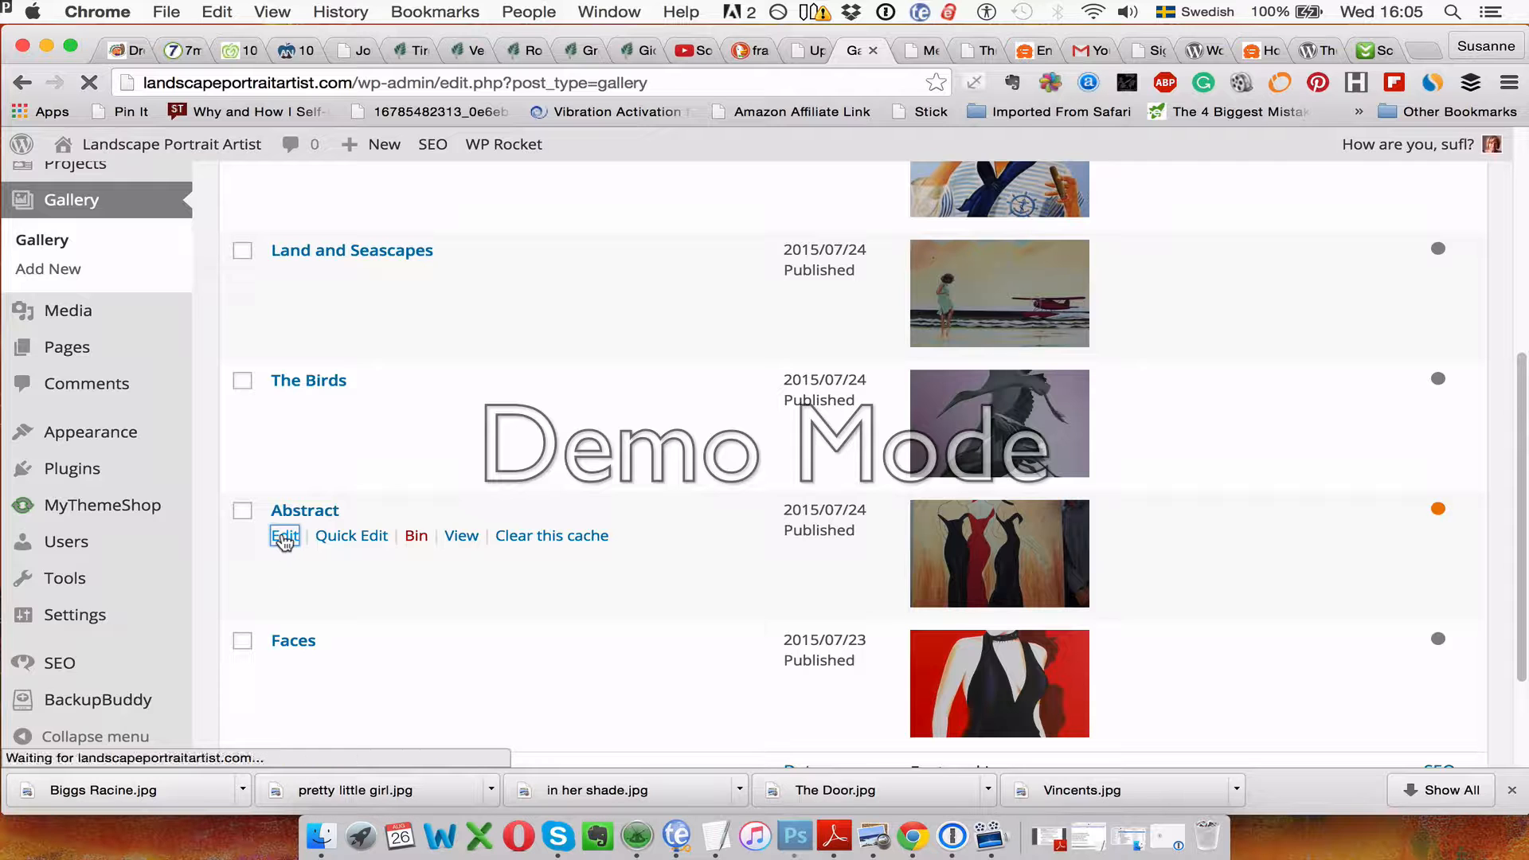
- Bring the Abstract post's gallery block into the Edit Gallery window
left_click(283, 535)
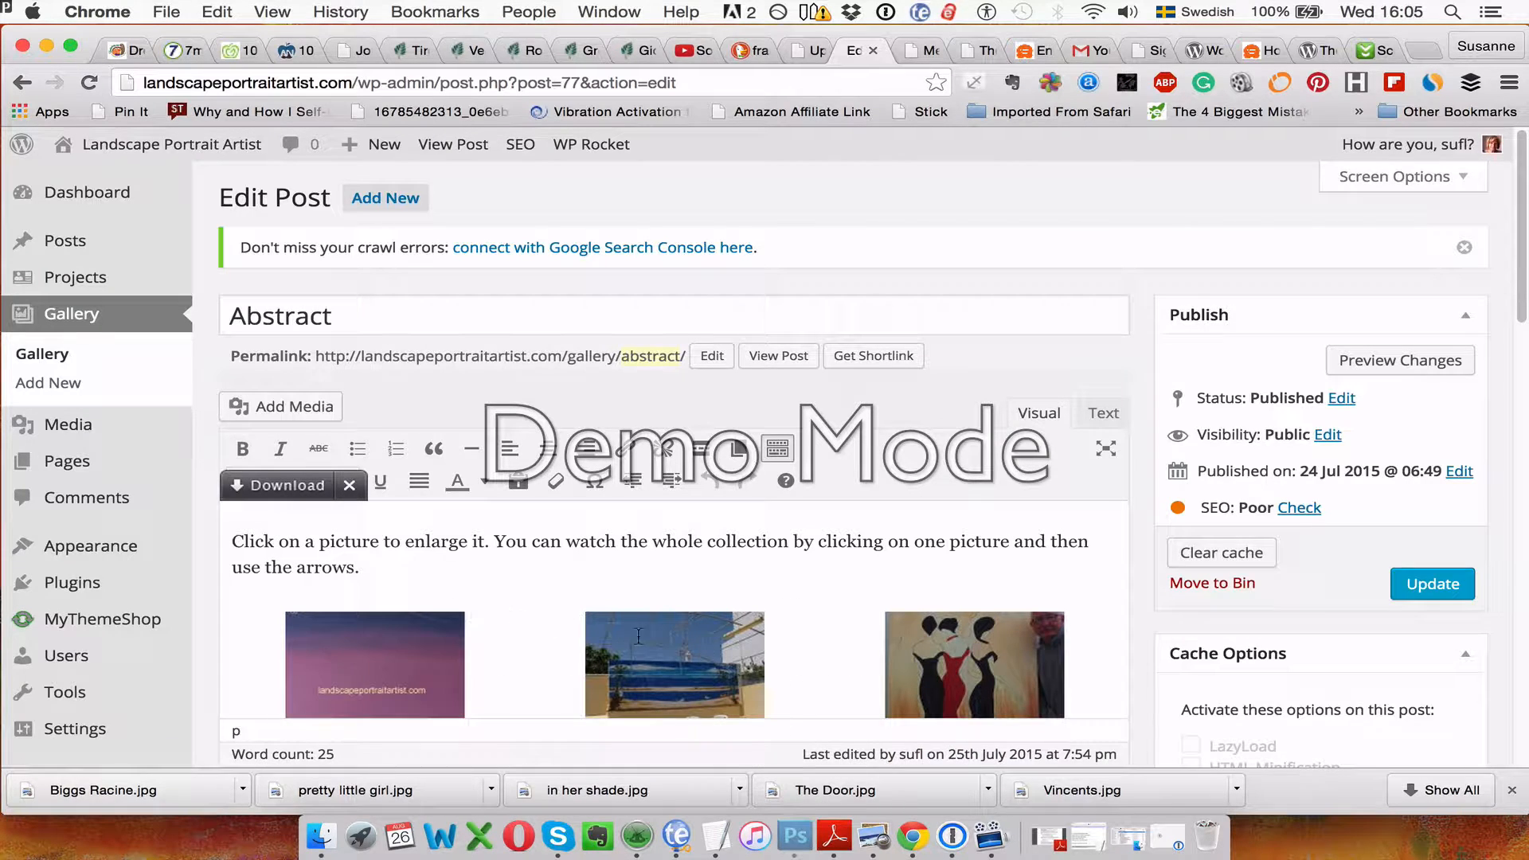
scroll("down", 3)
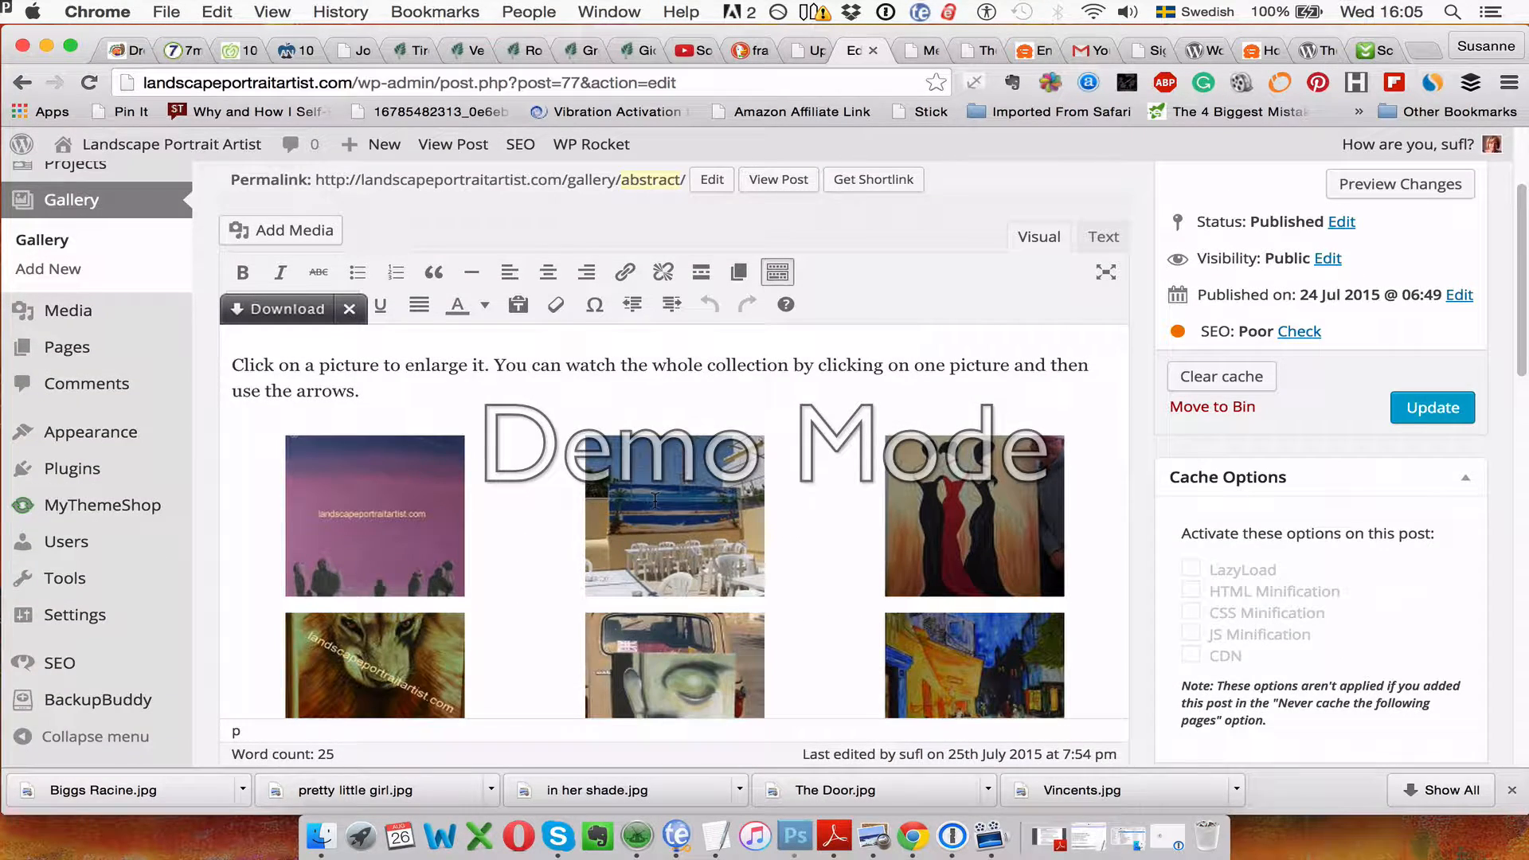
scroll("down", 3)
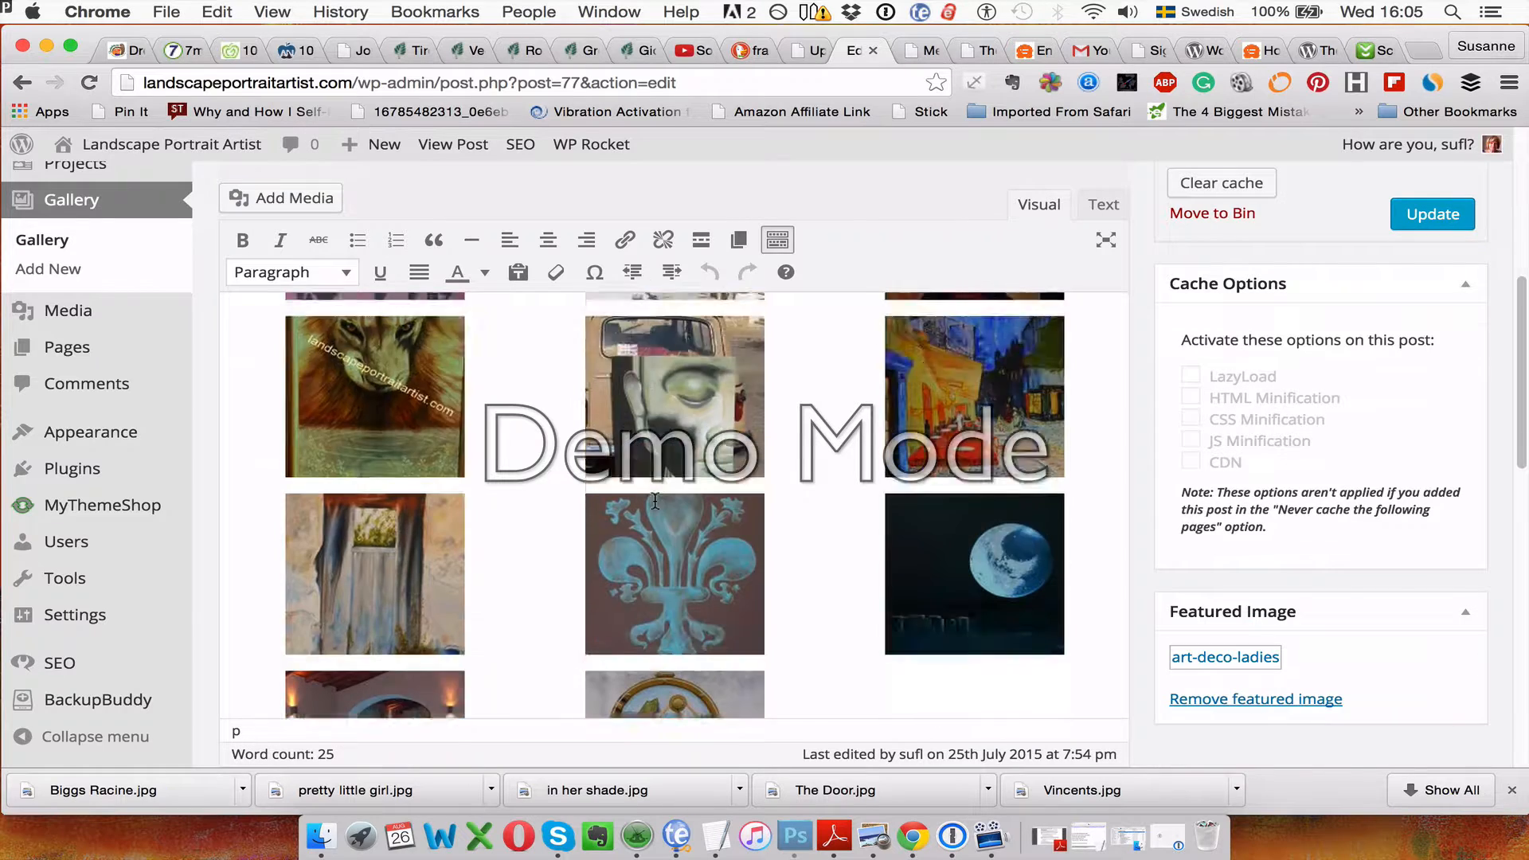
scroll("down", 3)
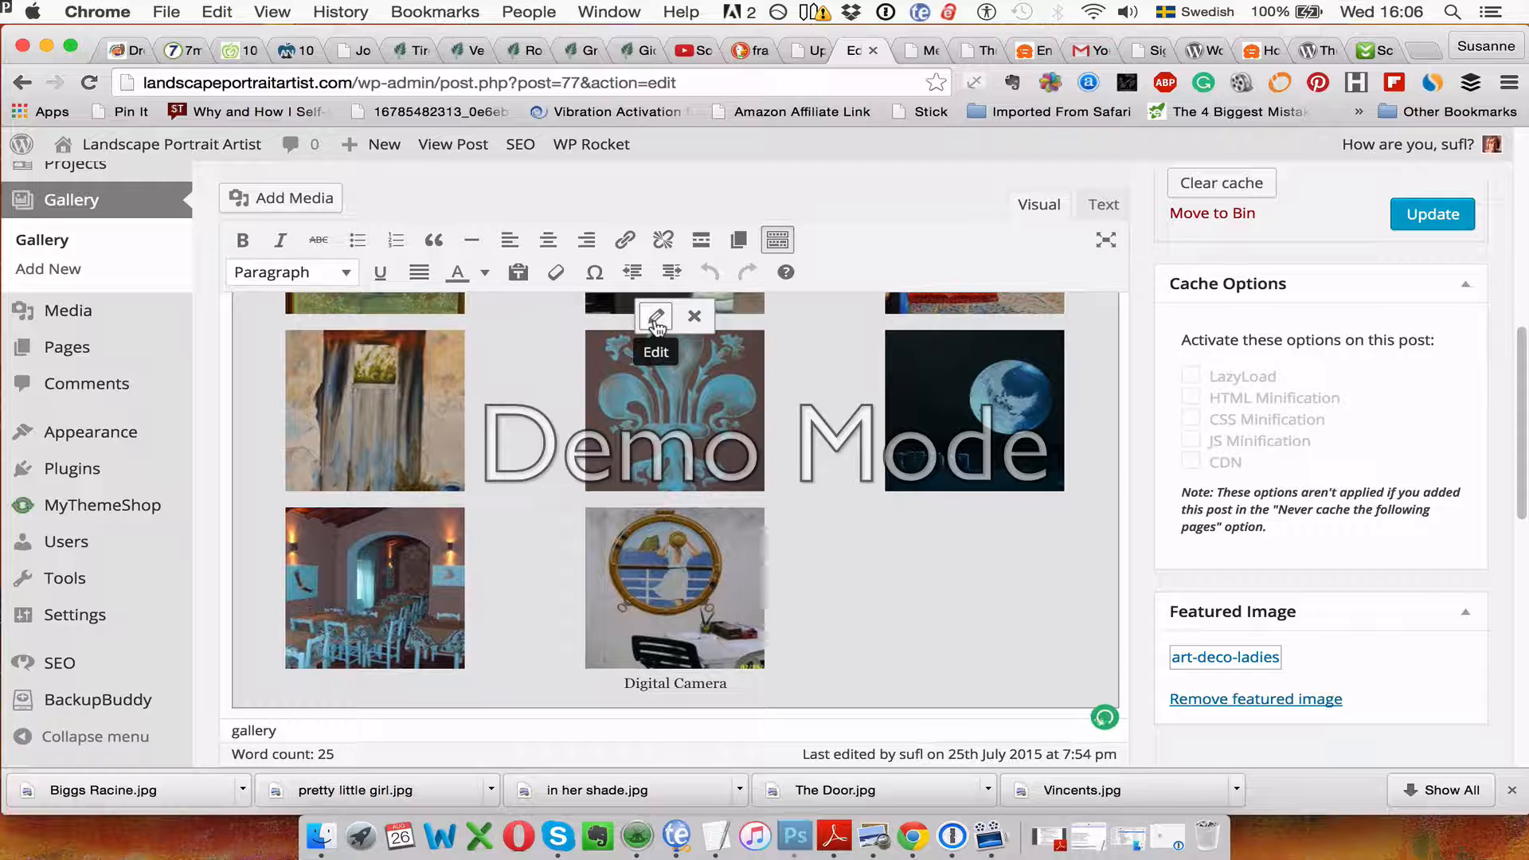
mouse_move(694, 316)
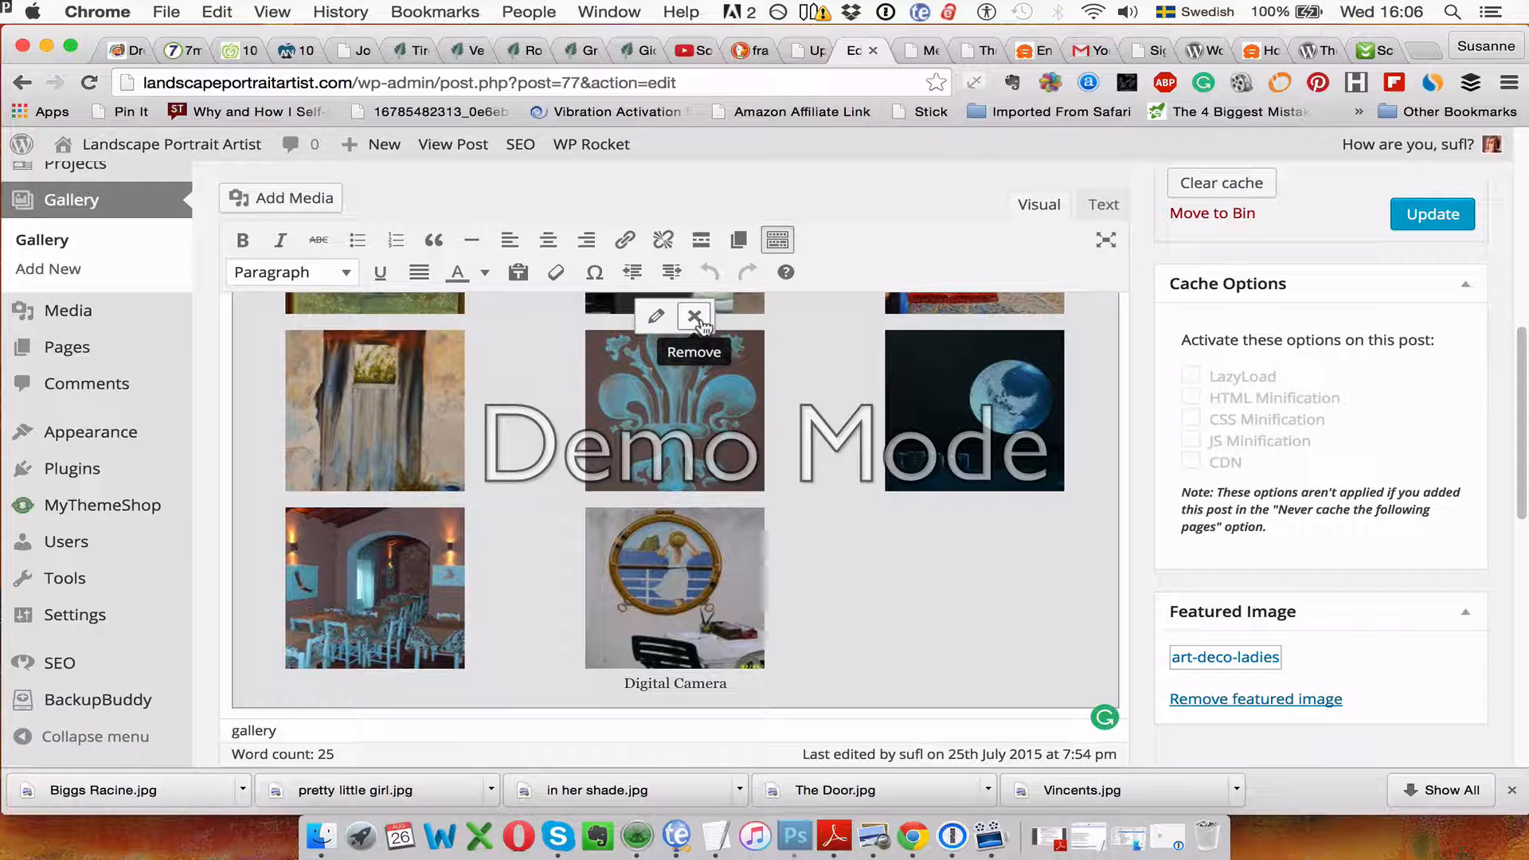
left_click(654, 315)
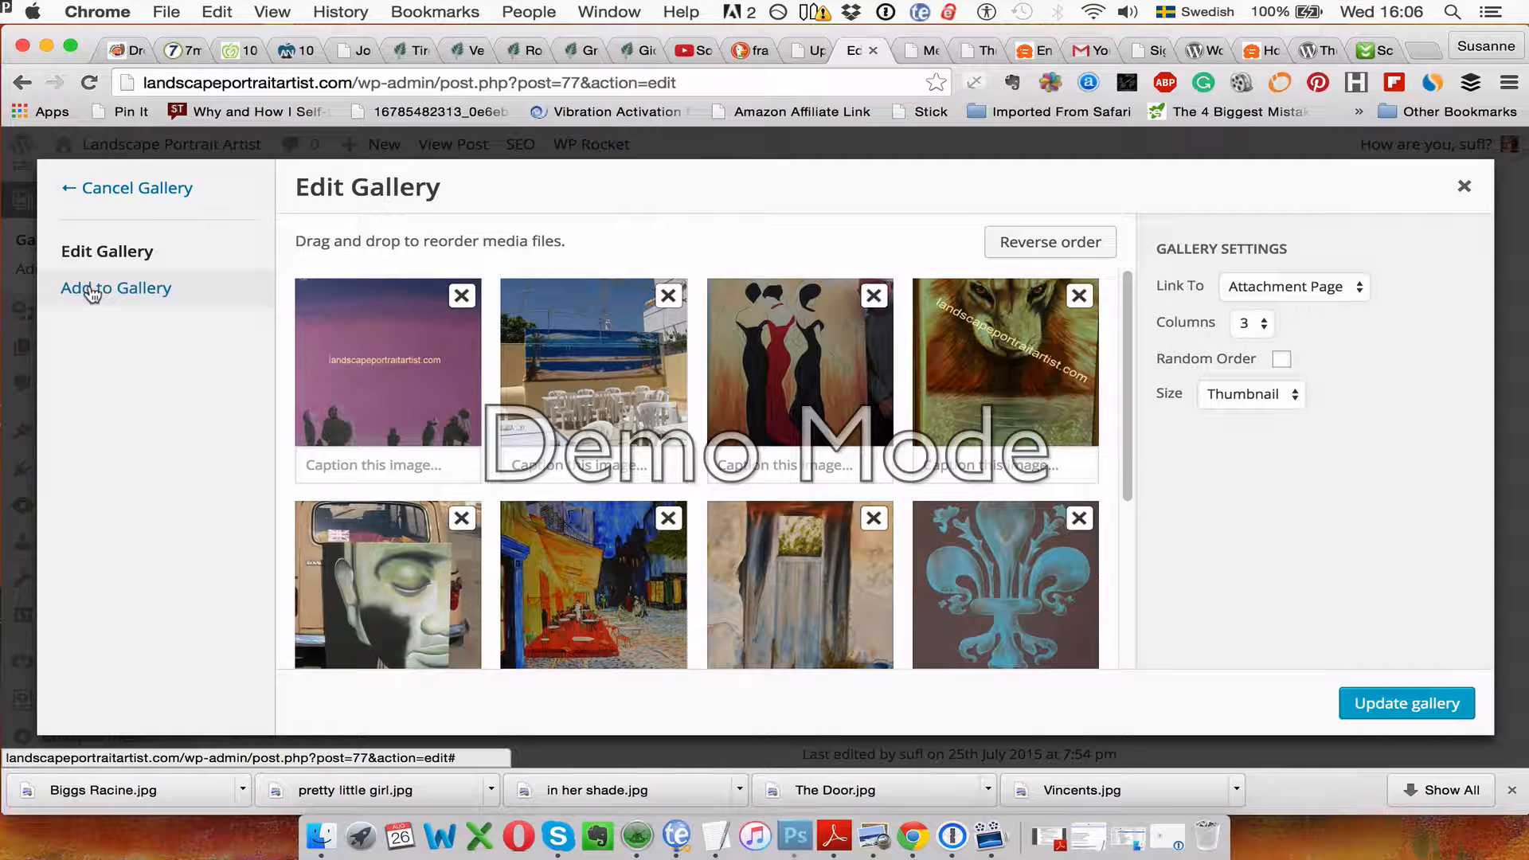
- Start adding to the gallery via the Upload Files option for local images
left_click(117, 288)
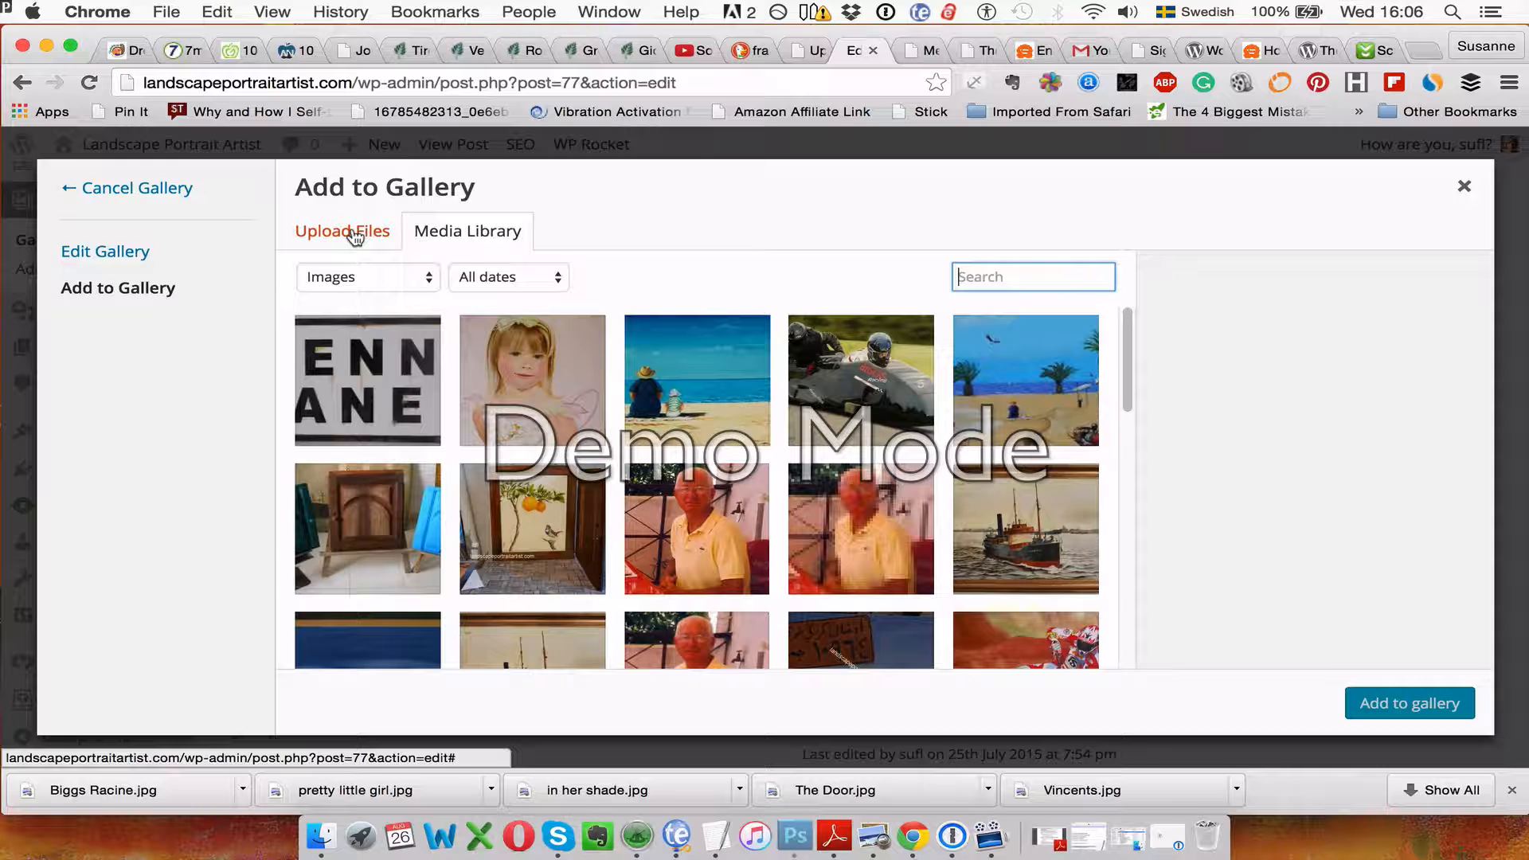
left_click(341, 231)
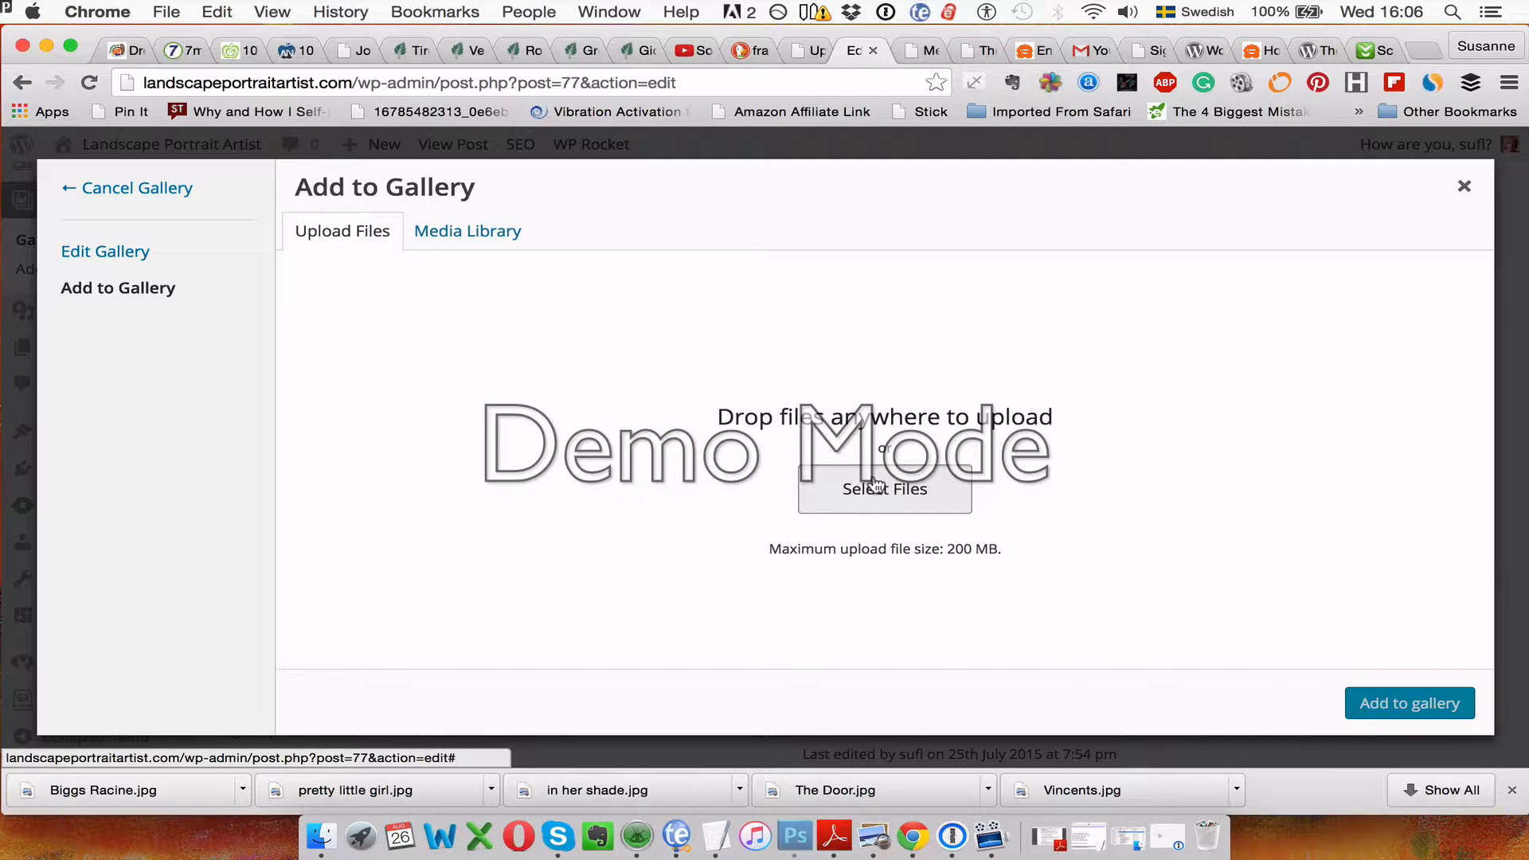
- Upload The Door.jpg from the desktop's Abstract folder into the media library
left_click(884, 489)
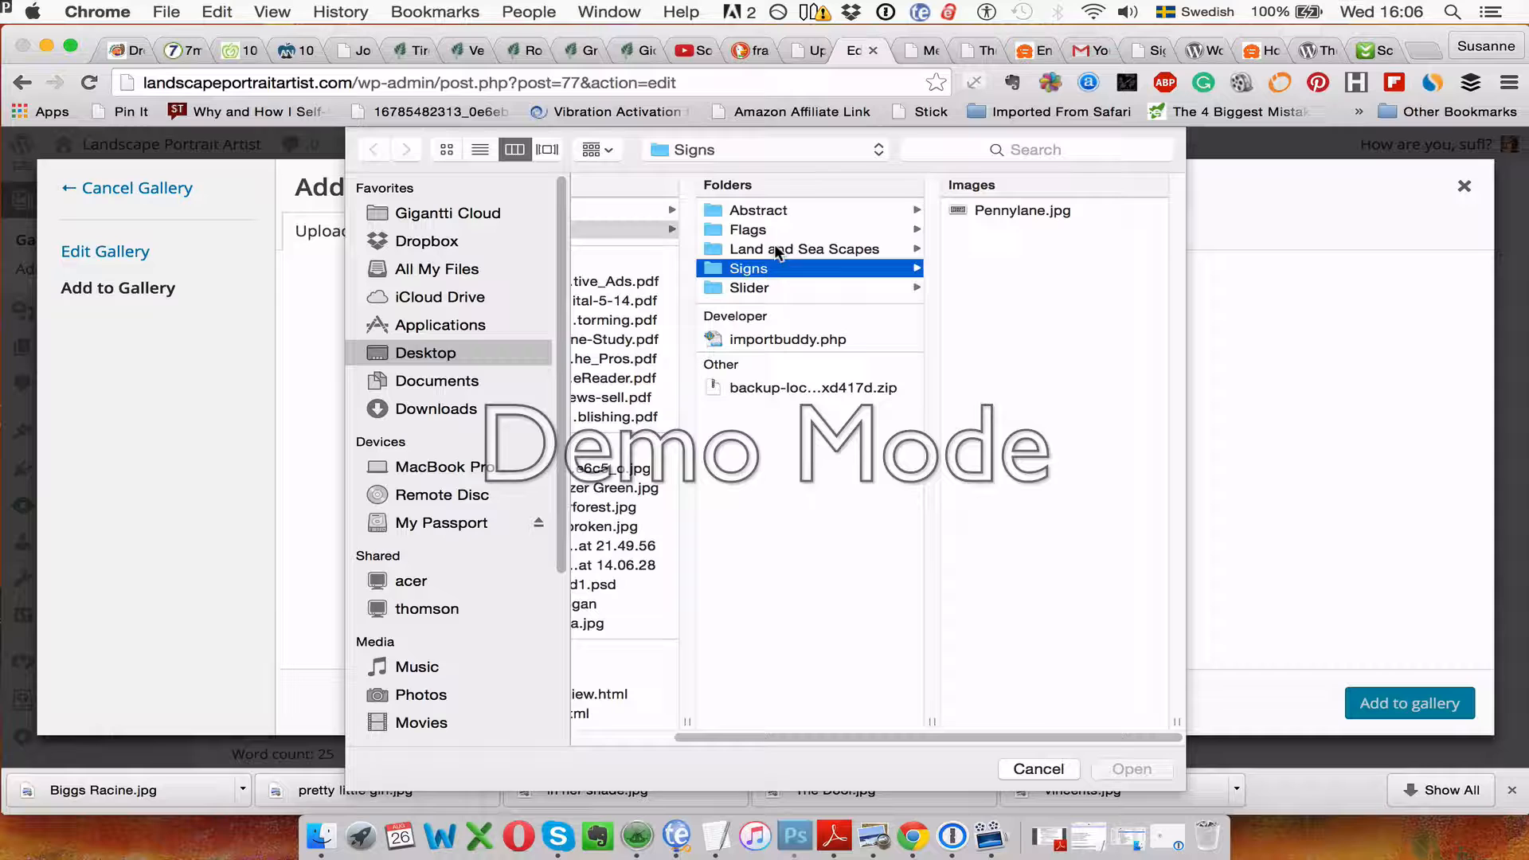
left_click(758, 210)
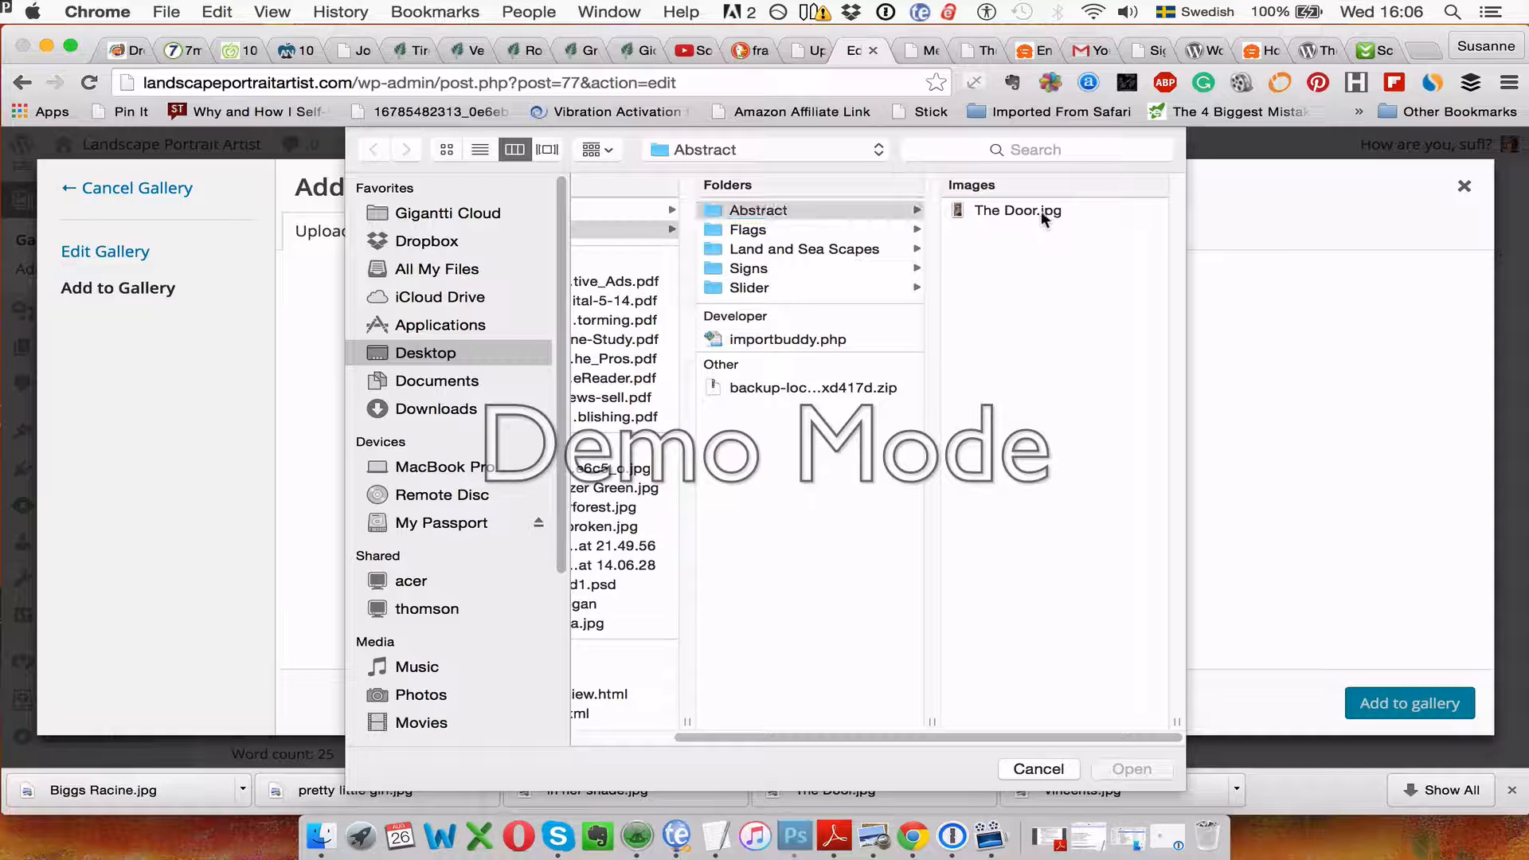
left_click(1017, 210)
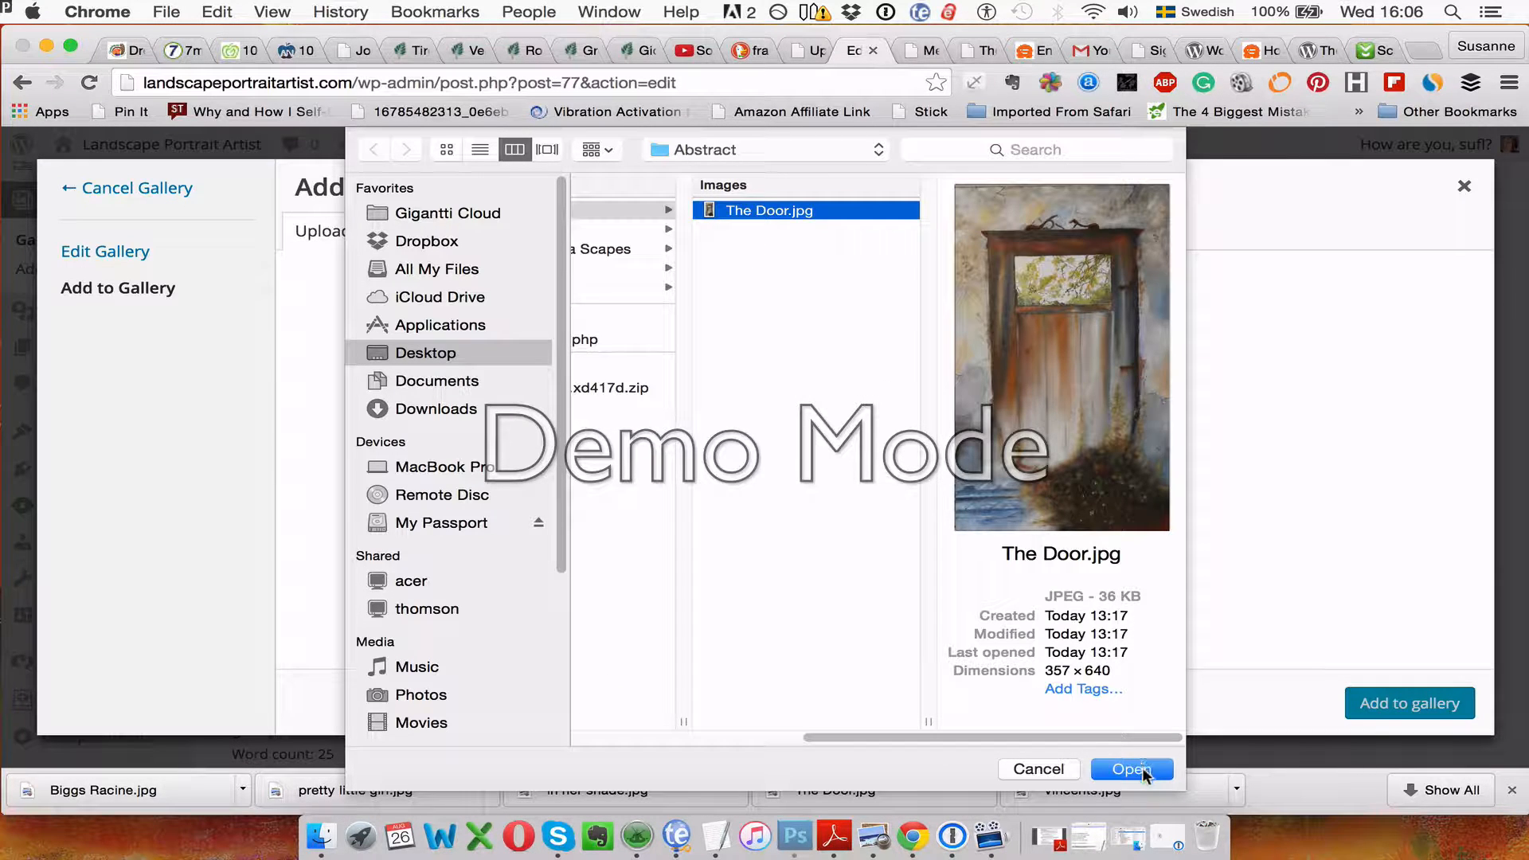
left_click(1131, 769)
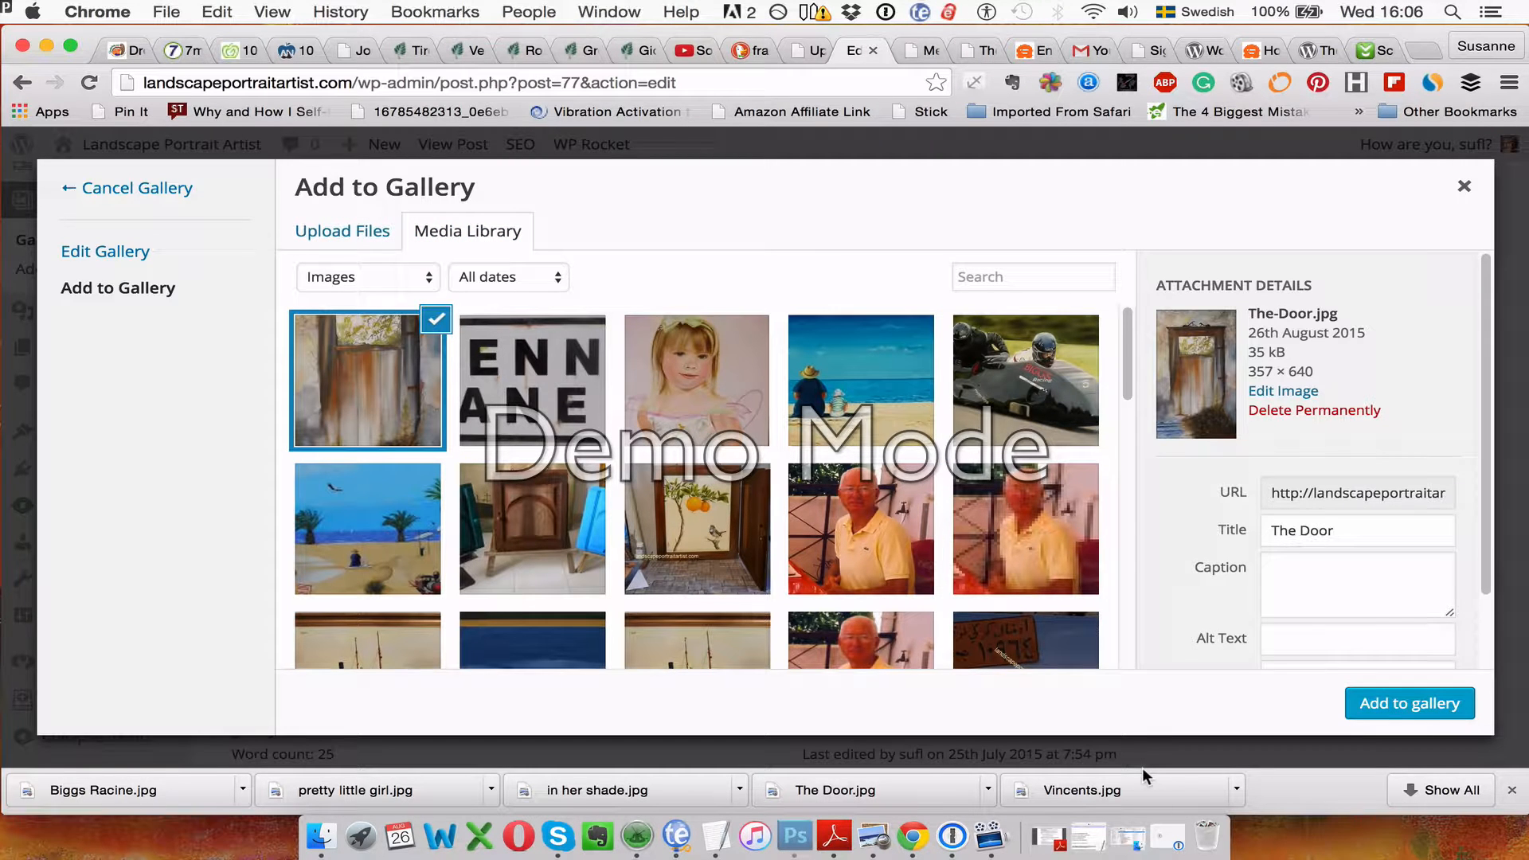
mouse_move(1249, 543)
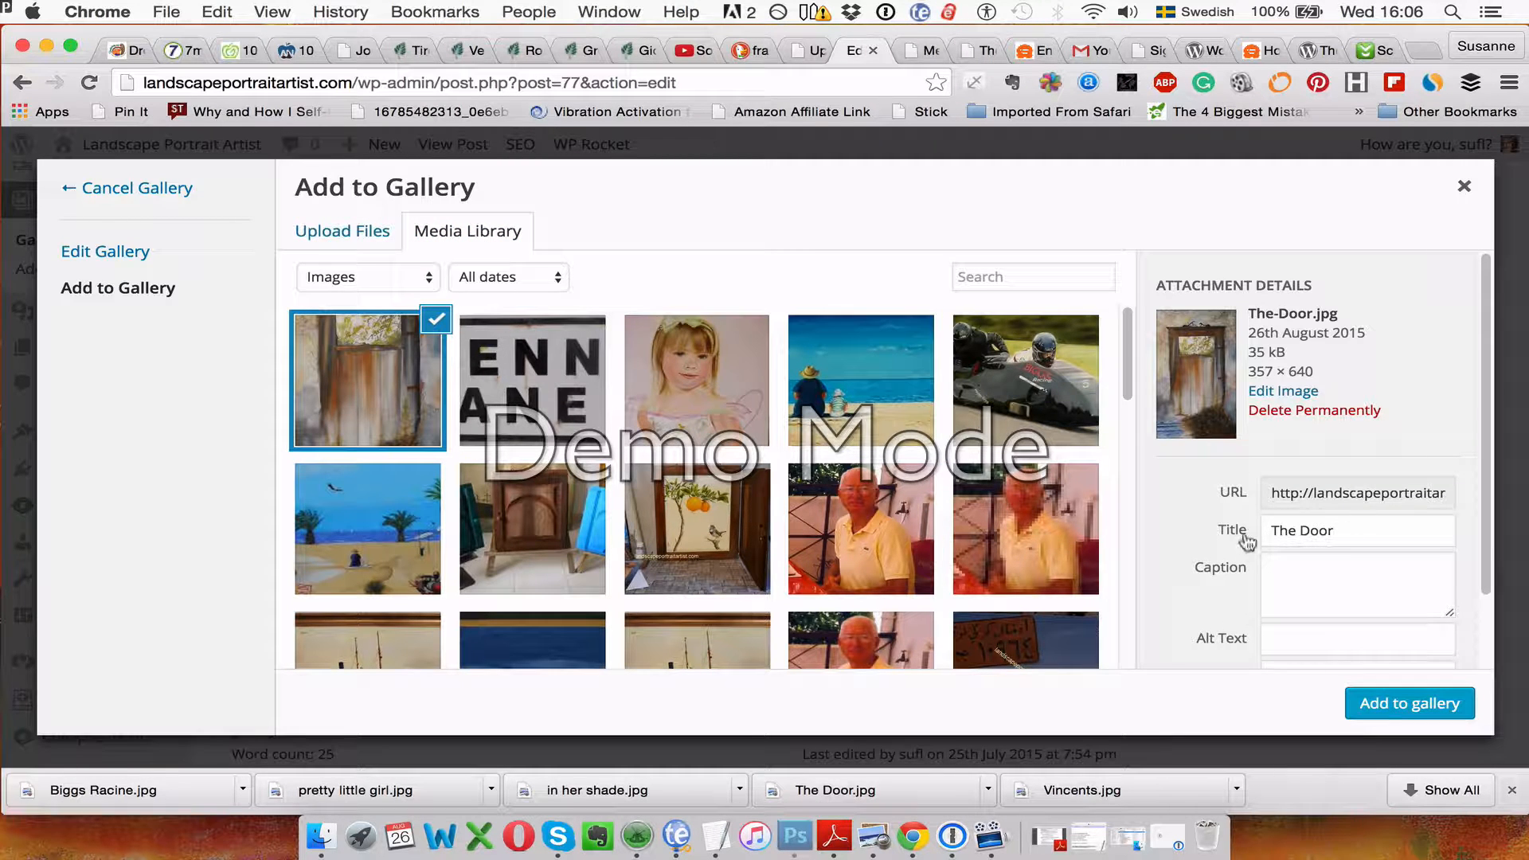
- Give the image alt text 'The Door', add it to the gallery and update the gallery
left_click(1355, 639)
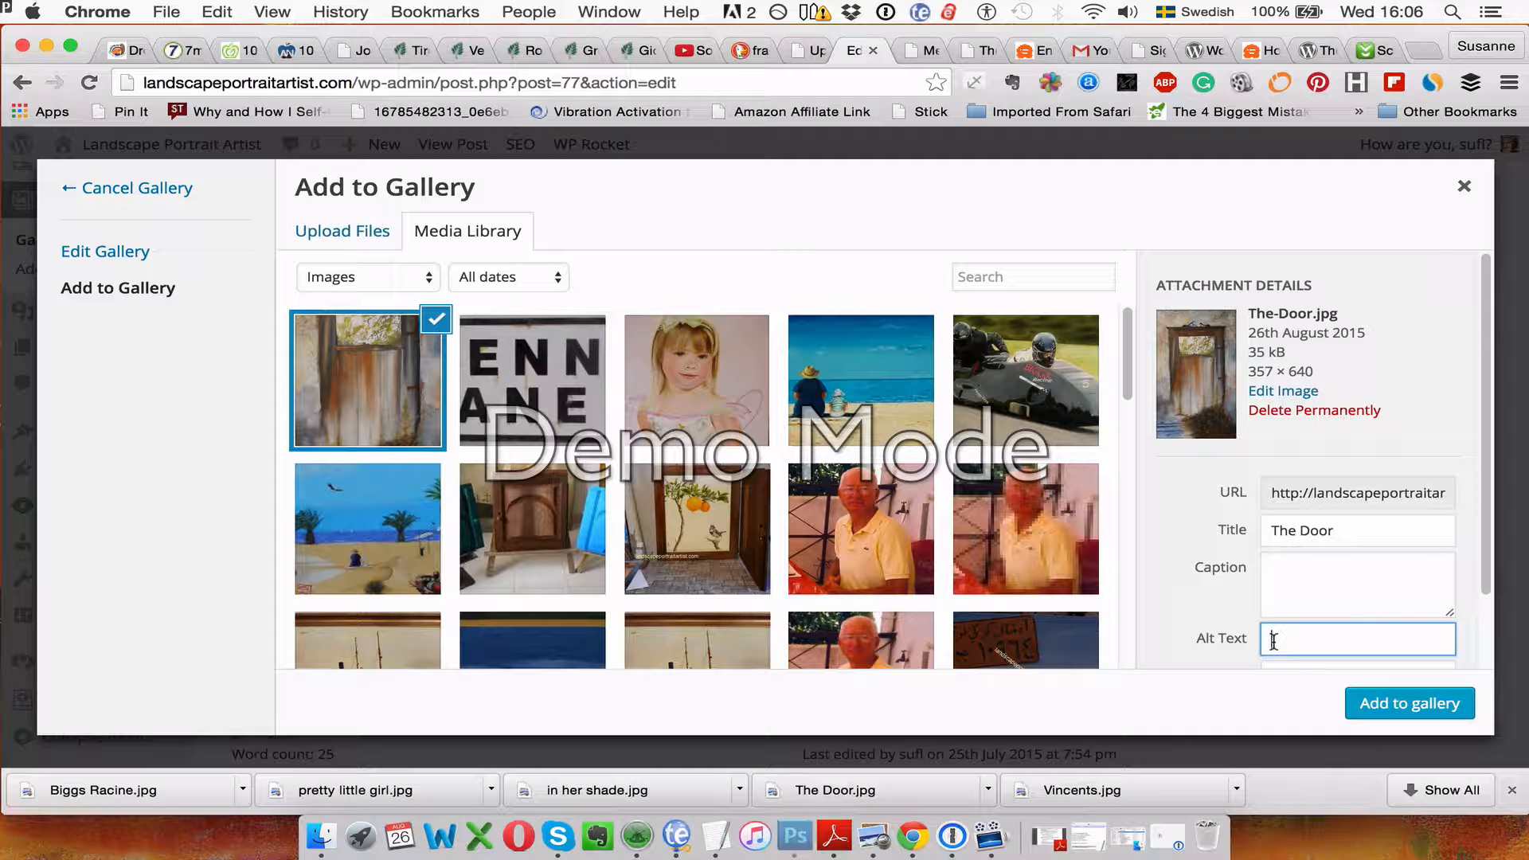
type("The Door")
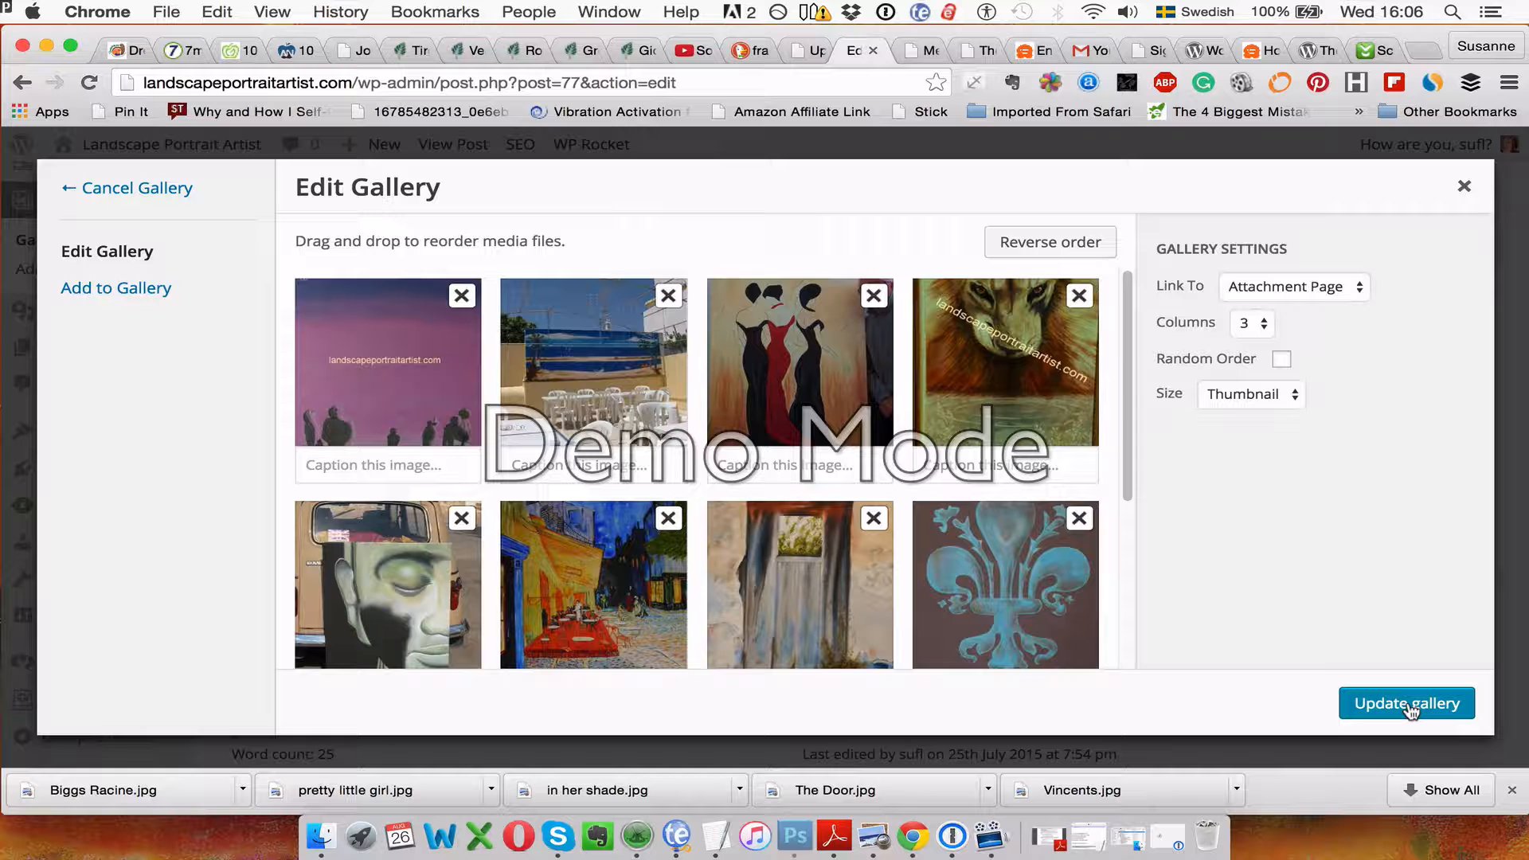
left_click(1406, 702)
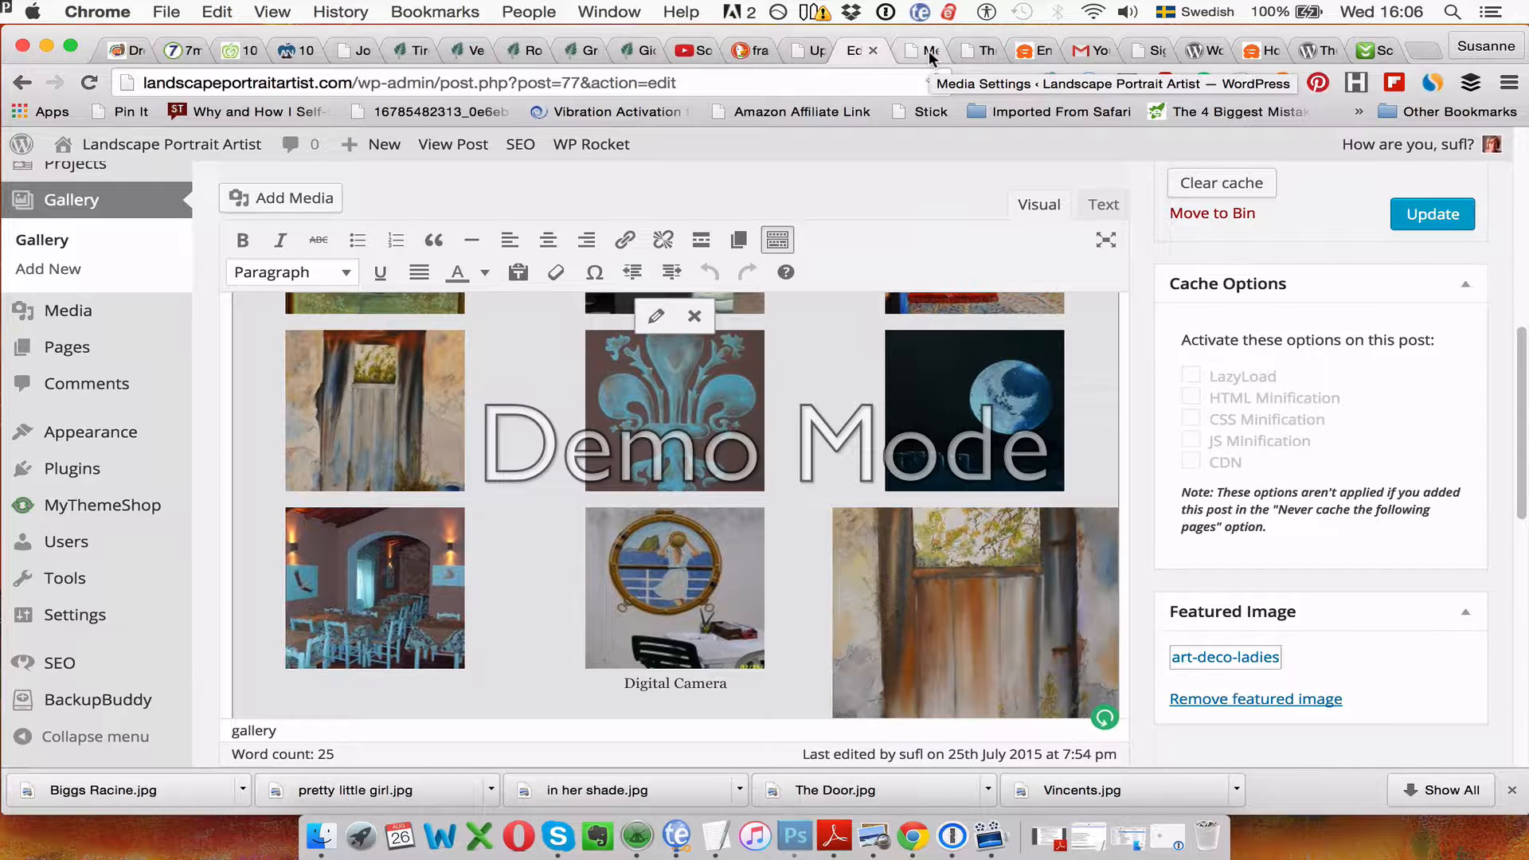
- Load landscapeportraitartist.com in a new Chrome tab to view the live site
left_click(971, 49)
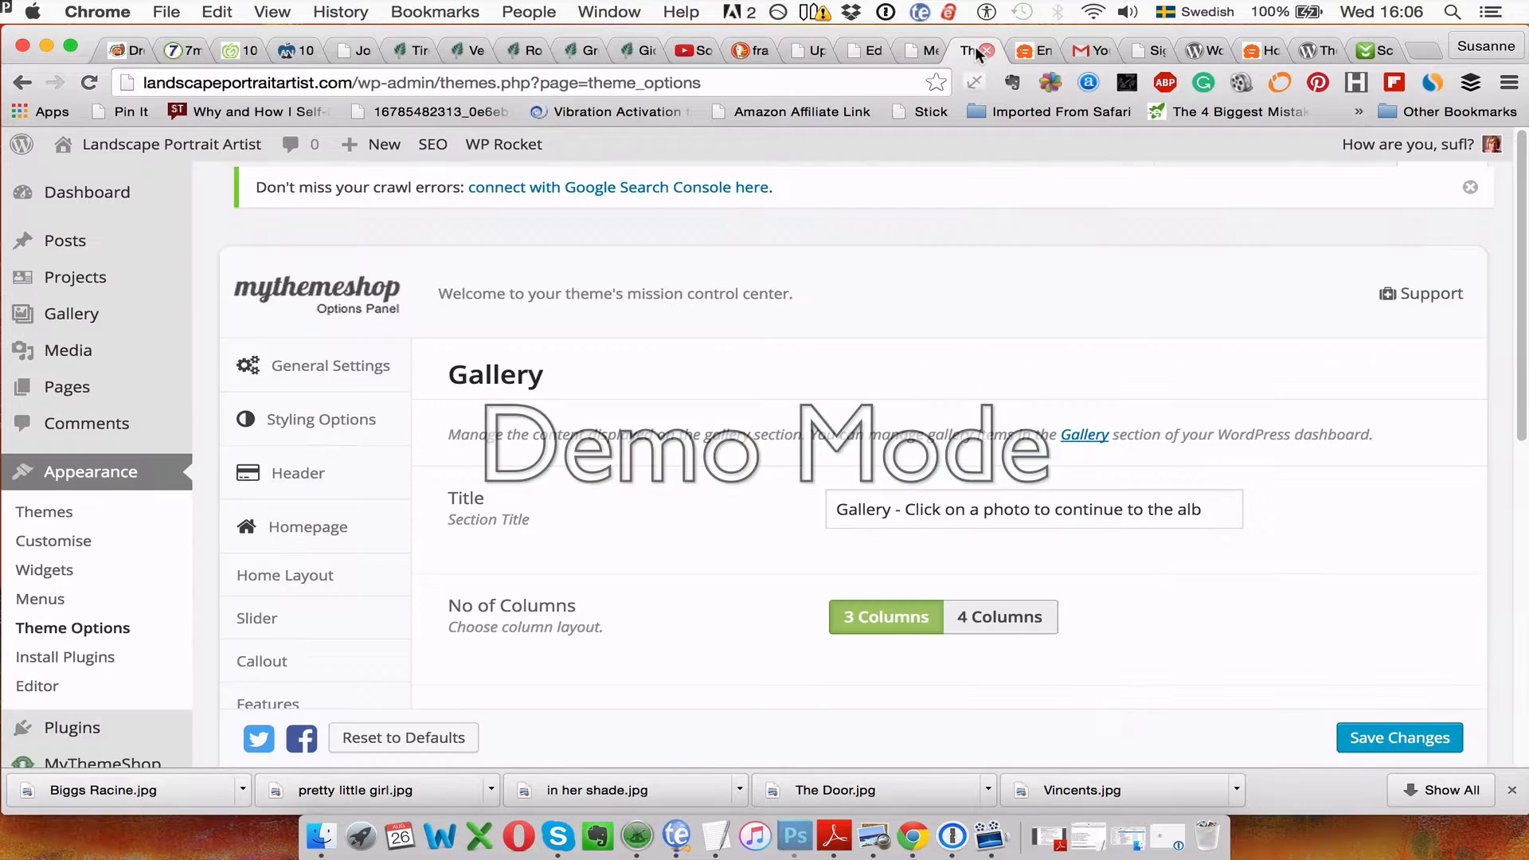
left_click(986, 50)
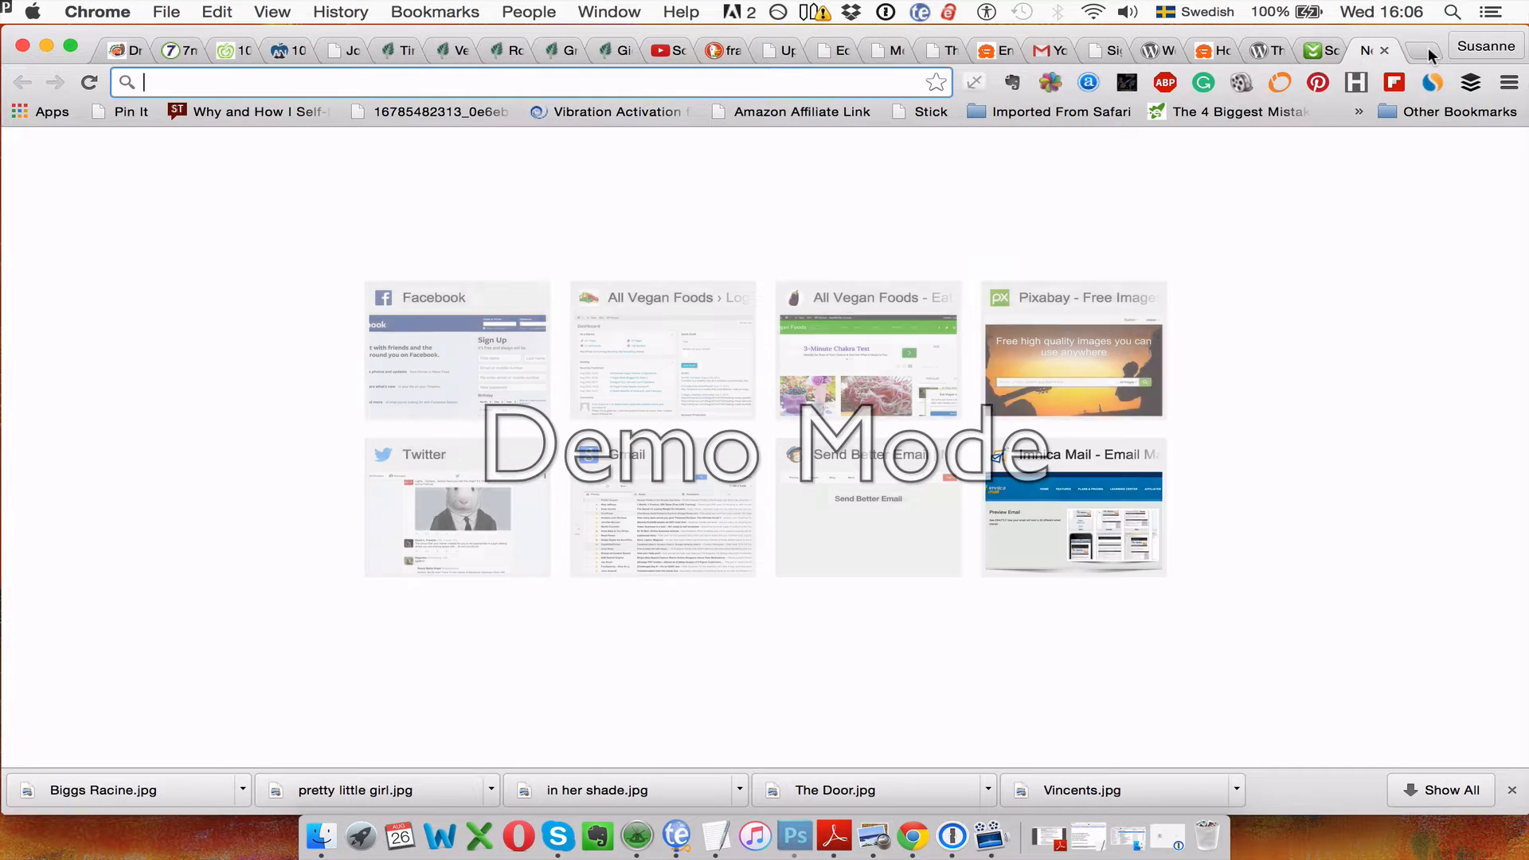
type("landscapeportraitartist.com")
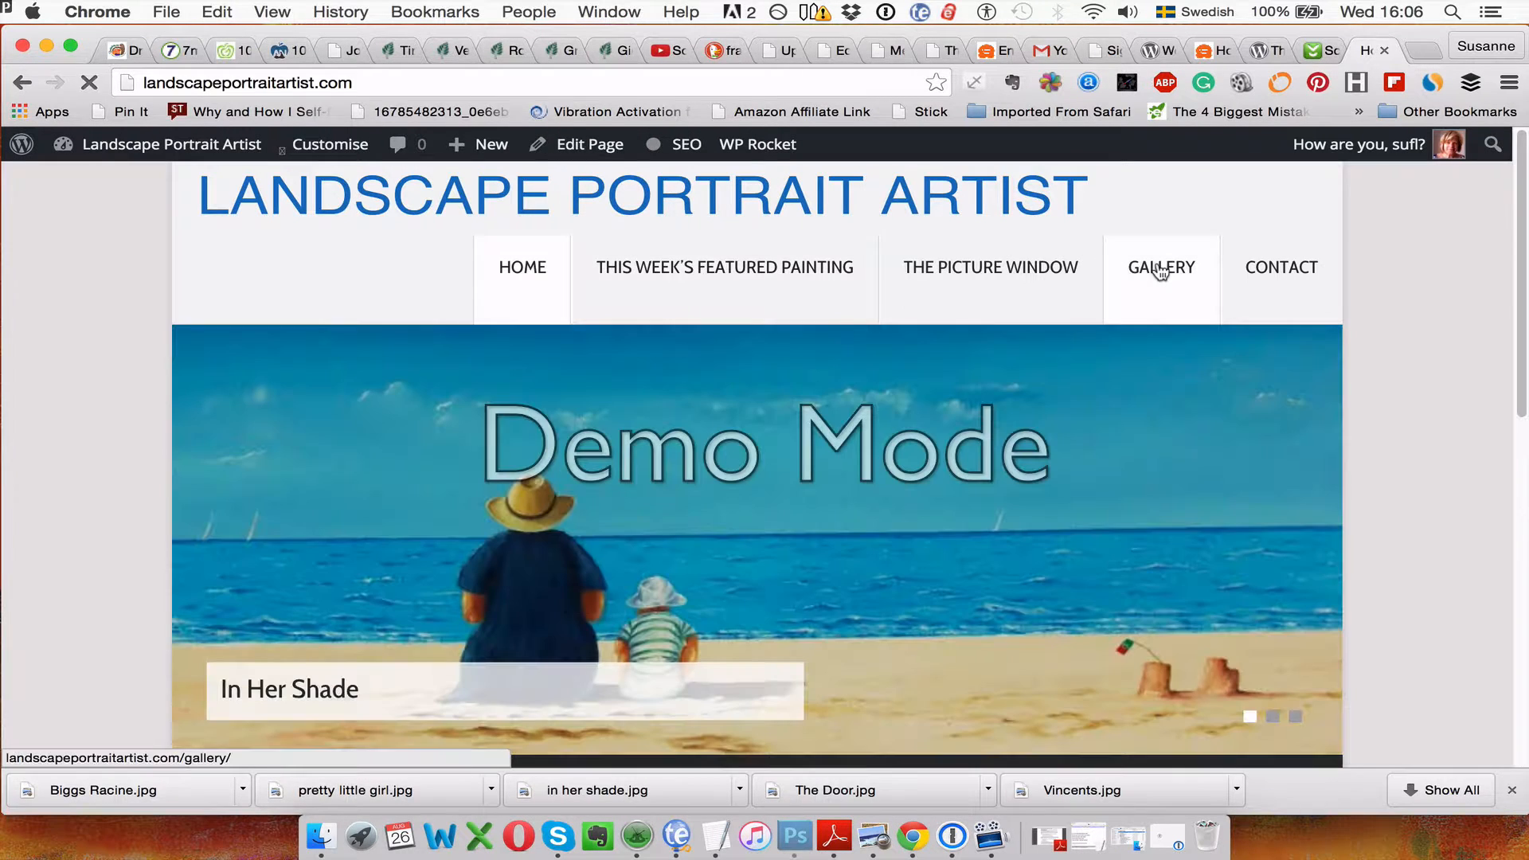
- On the live Gallery page, open the Abstract album and enlarge the door painting (door-2)
left_click(1161, 267)
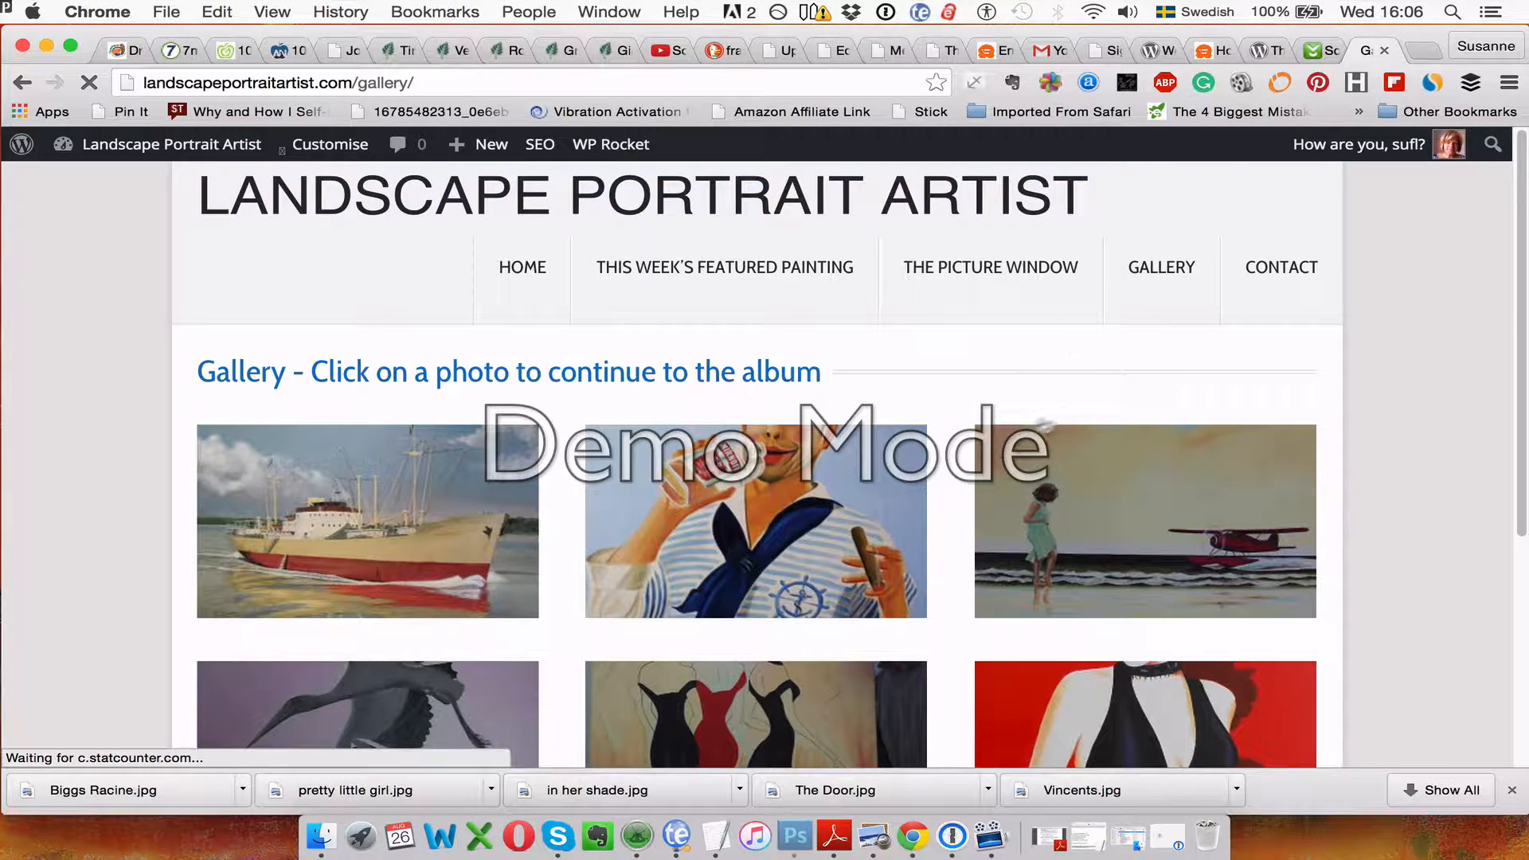
scroll("down", 3)
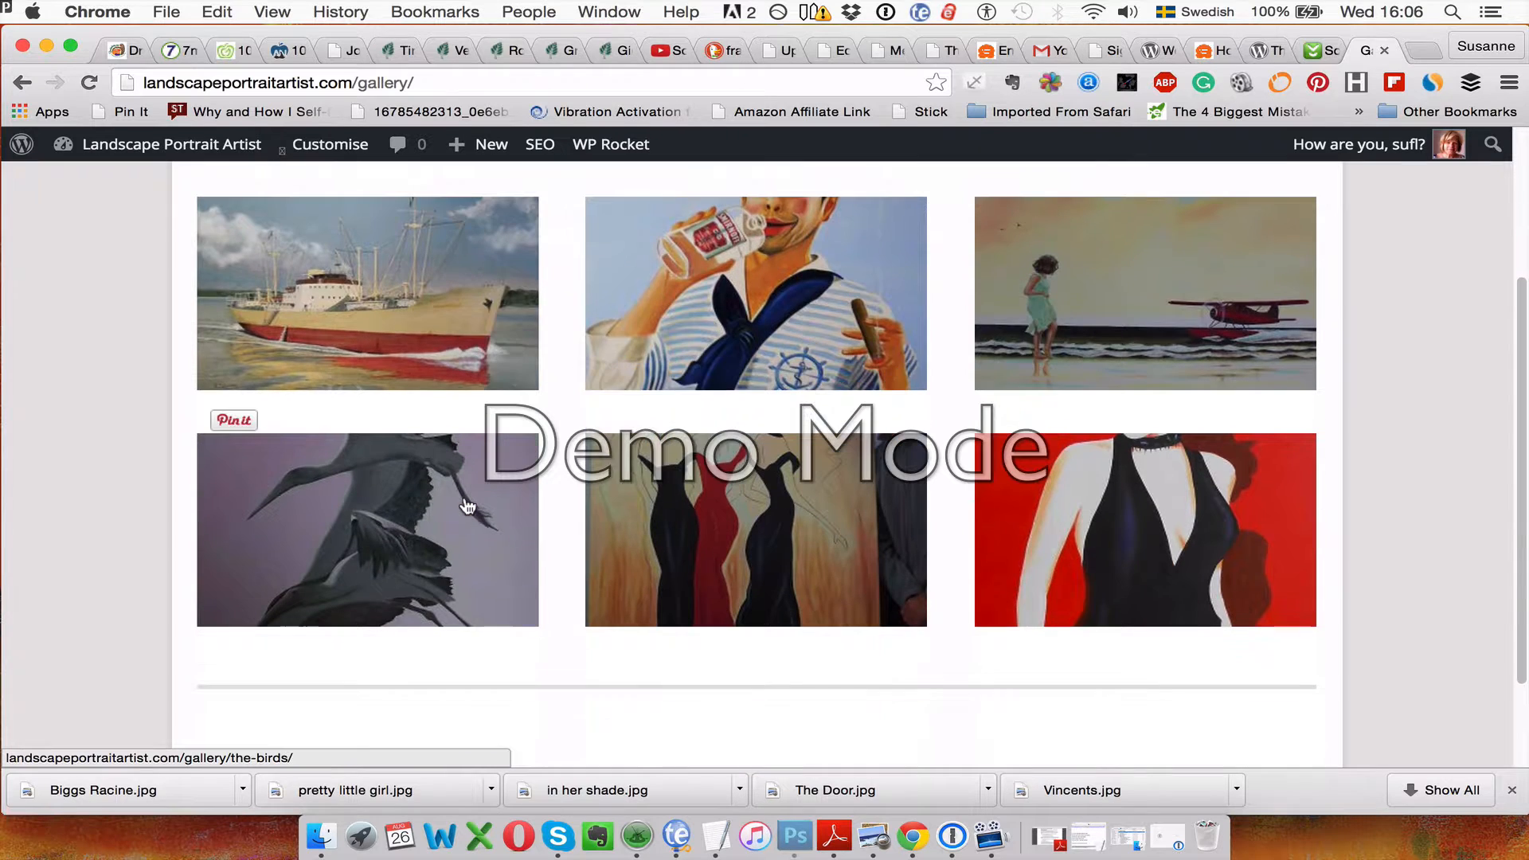
mouse_move(459, 534)
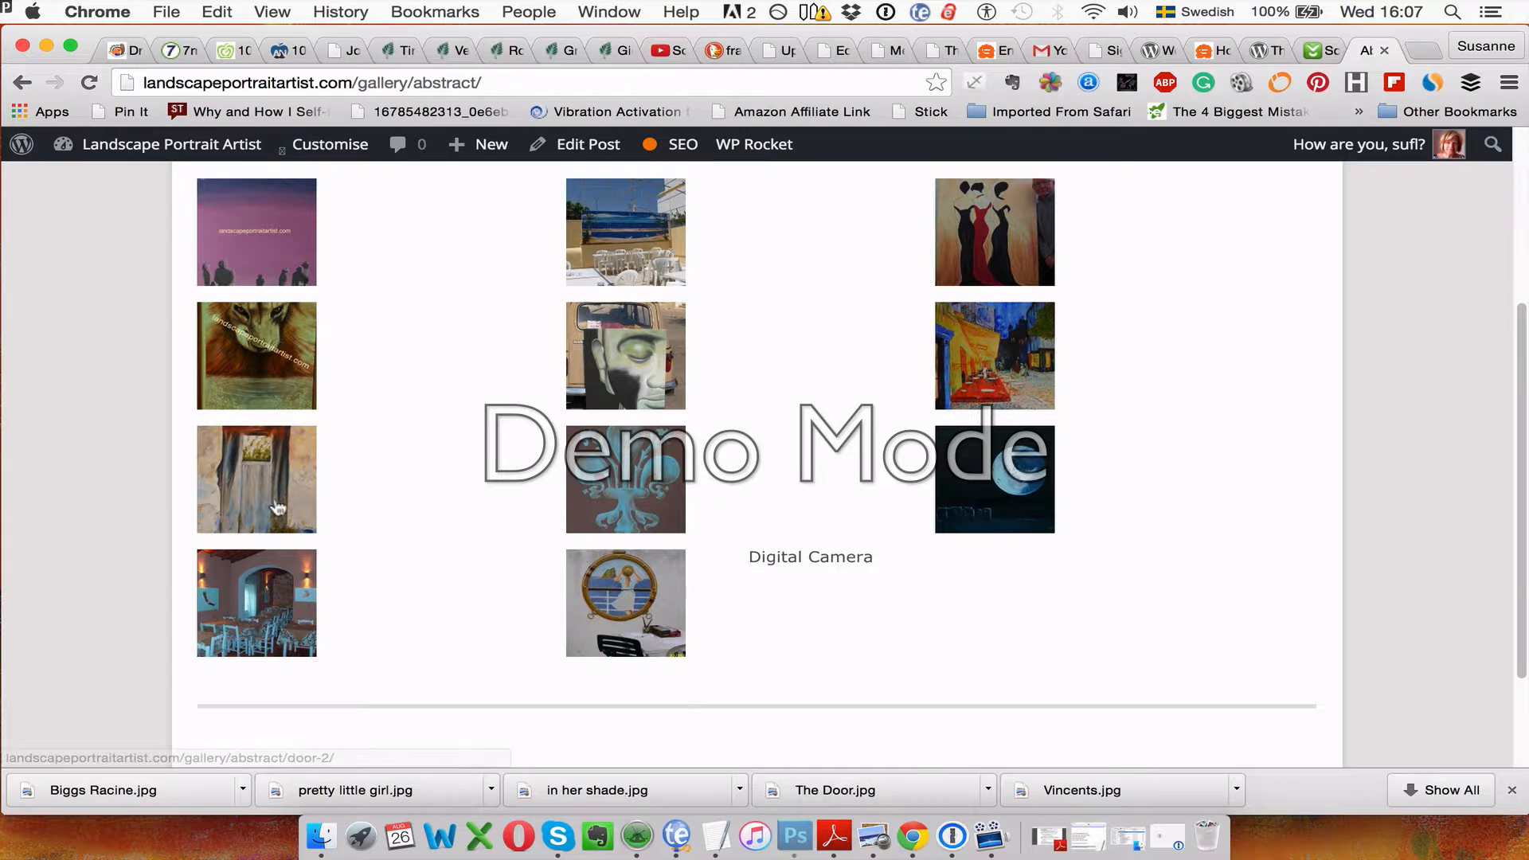
left_click(257, 479)
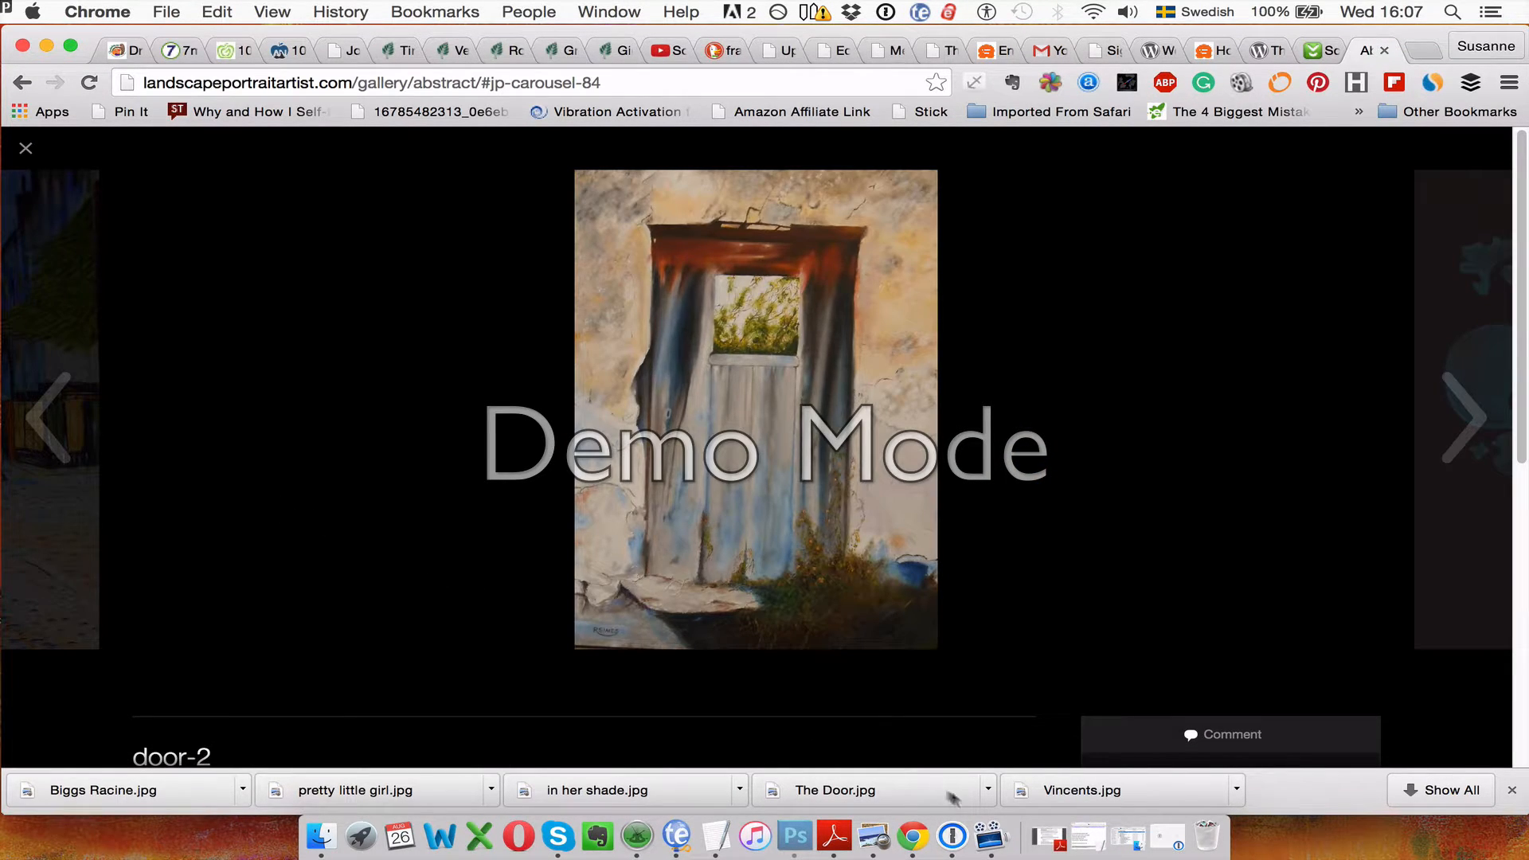
left_click(992, 836)
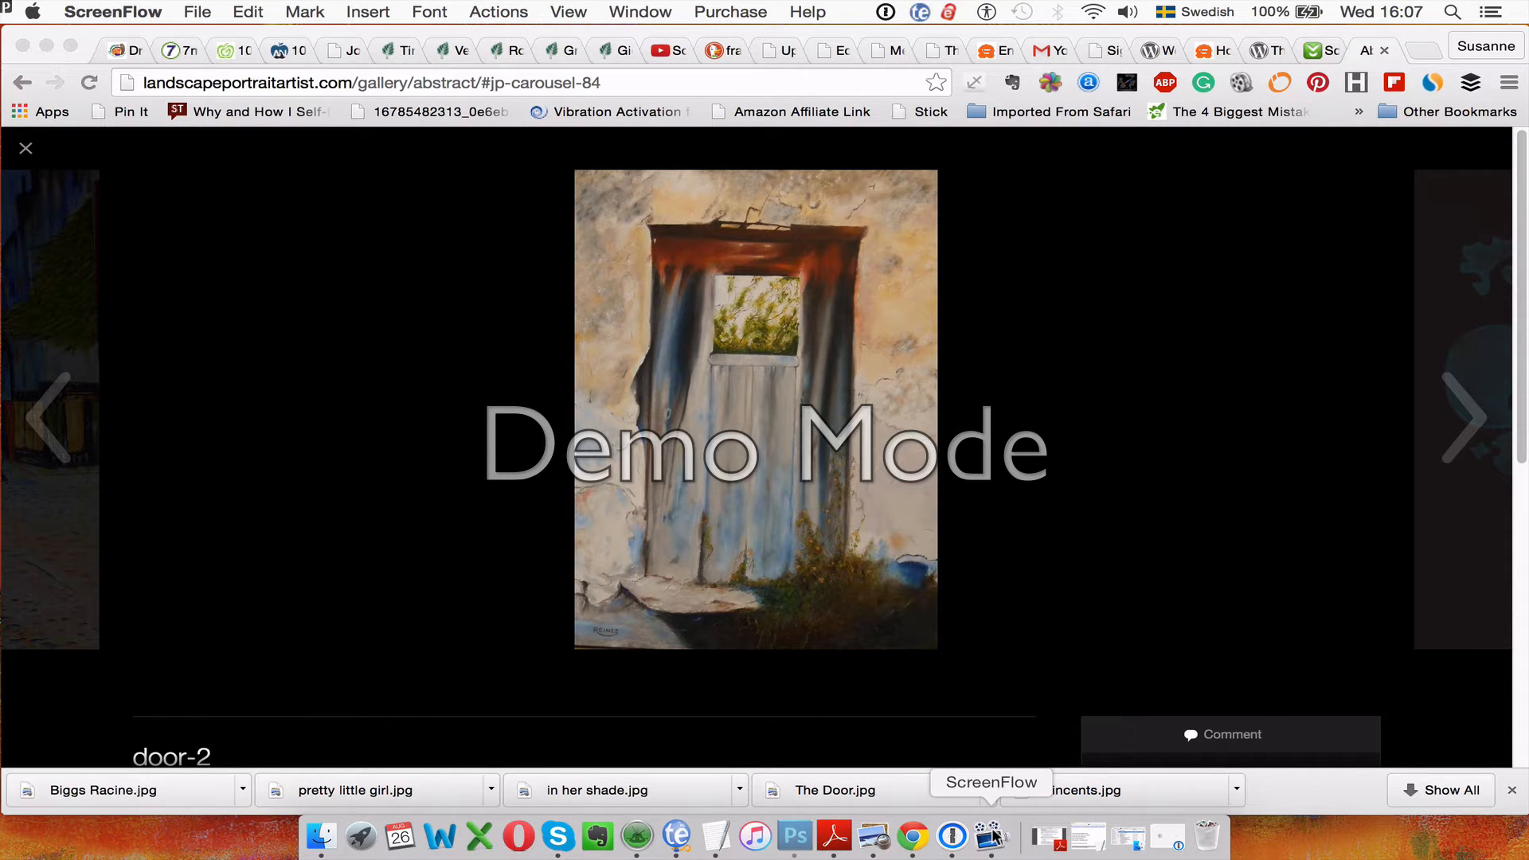